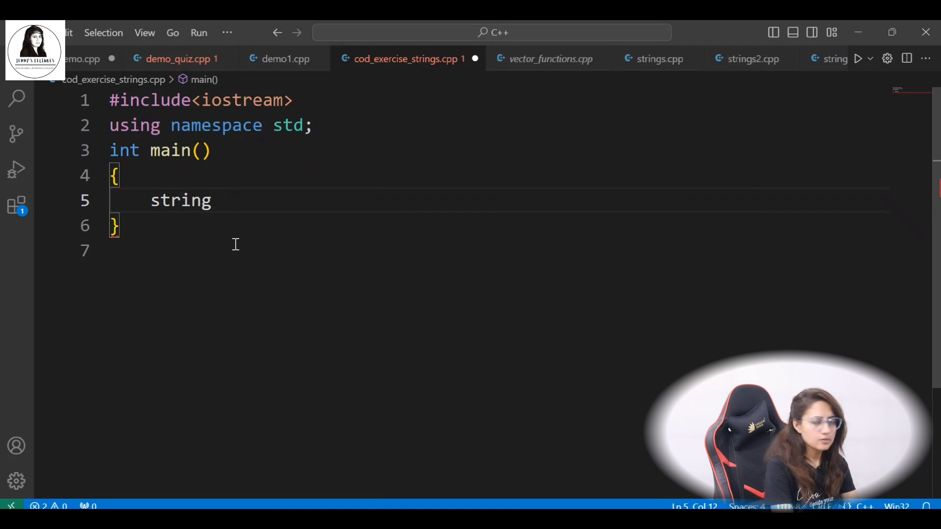
Step: Write string full_name="Jenny'sLectures"; in main, replacing a mistyped name inside the quotes
{"action": "type", "text": "Full"}
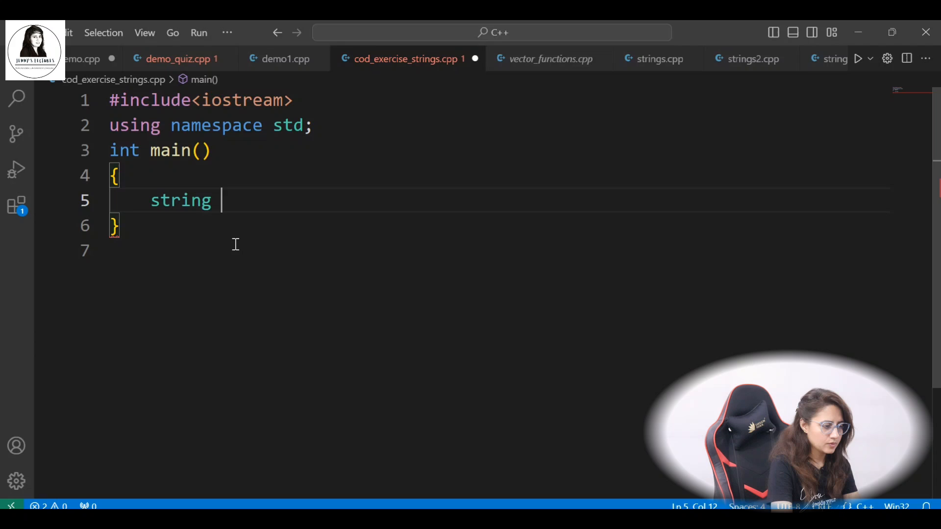
{"action": "type", "text": "full_"}
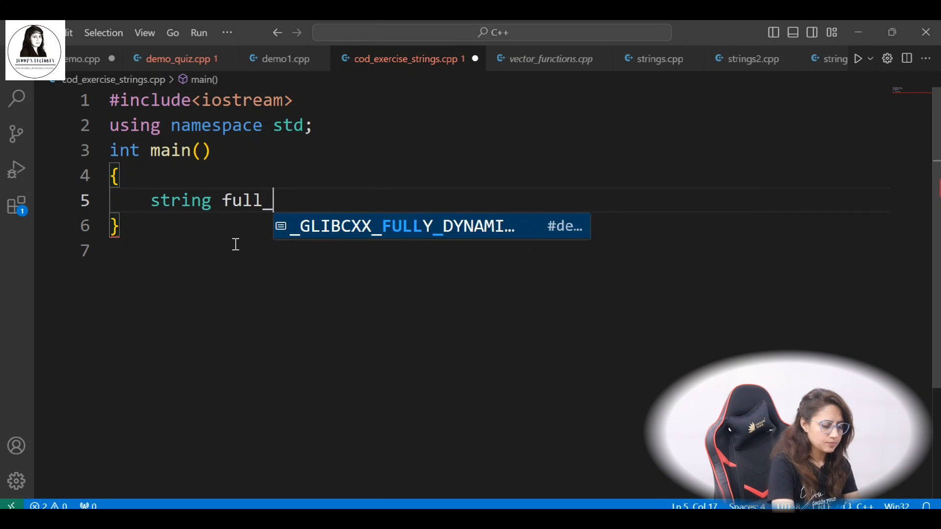
{"action": "type", "text": "name="}
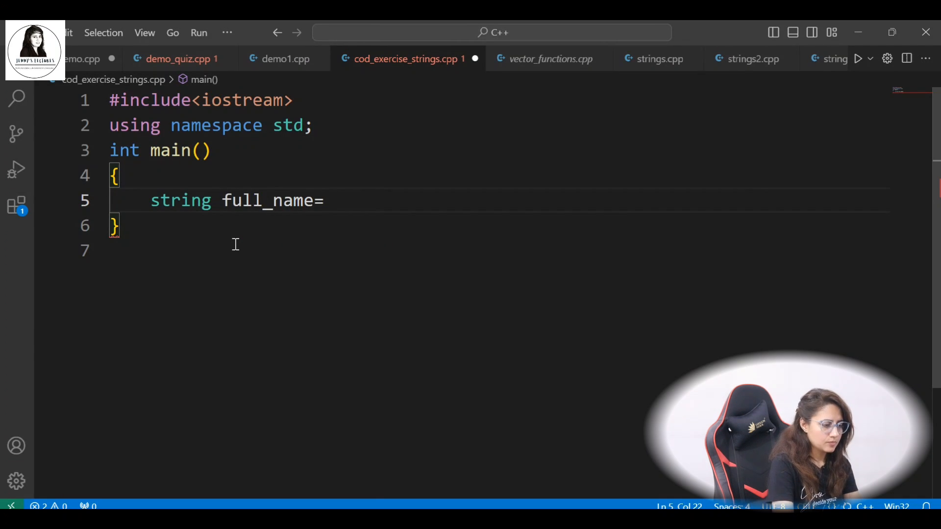
{"action": "type", "text": "\"Jayan\""}
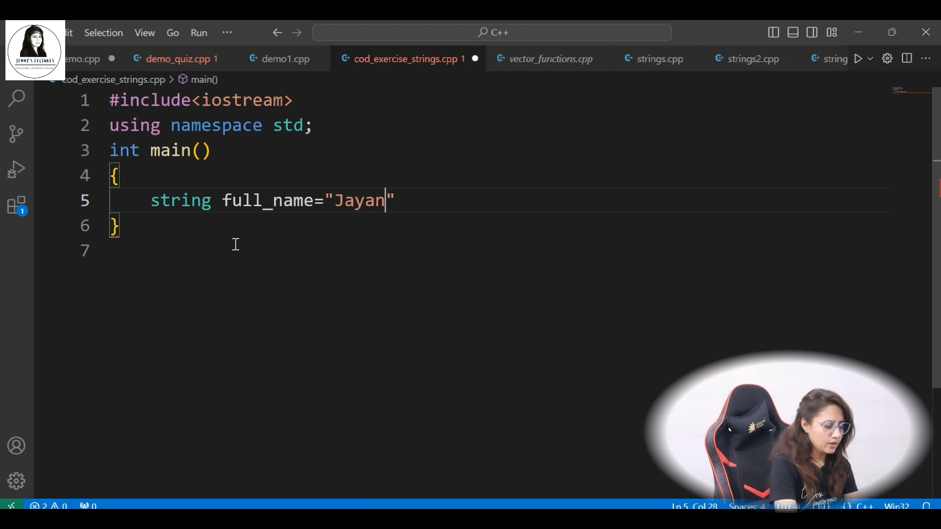
{"action": "type", "text": "tiKhatr"}
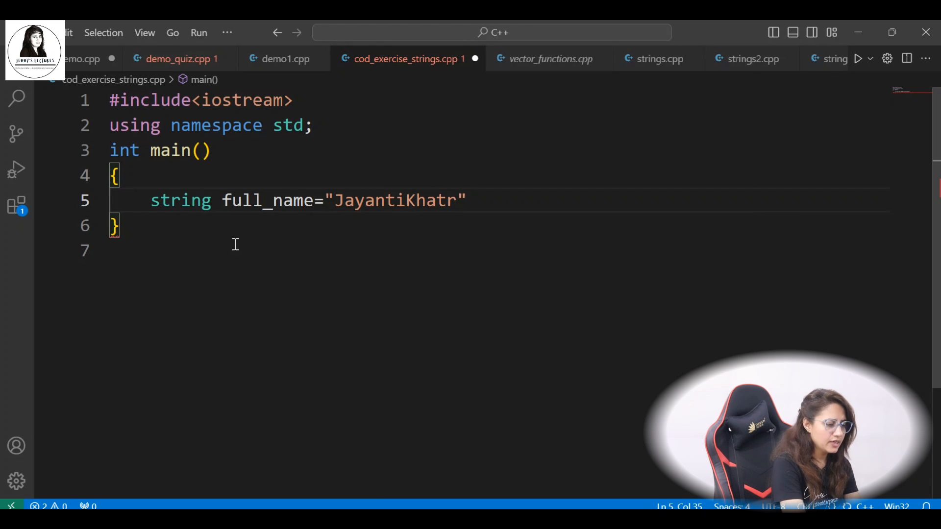
{"action": "key", "text": "Backspace"}
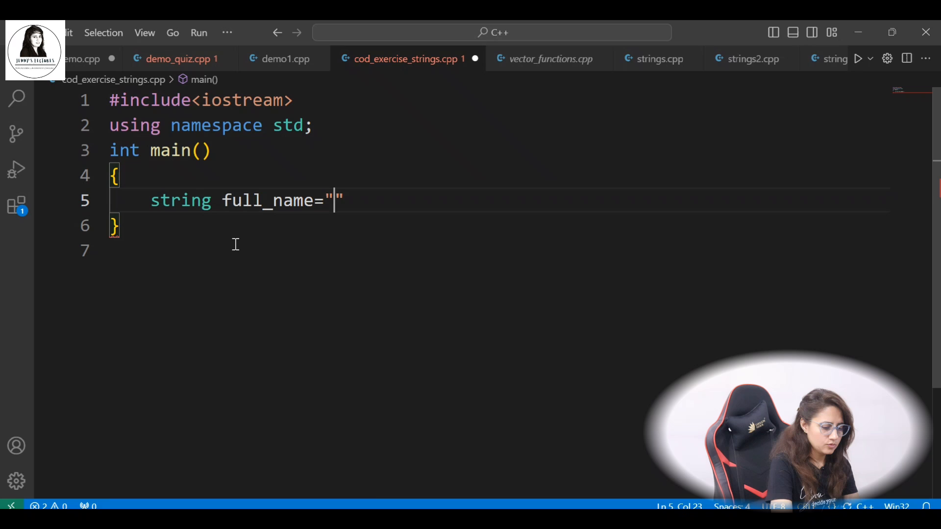
{"action": "type", "text": "Jenny's"}
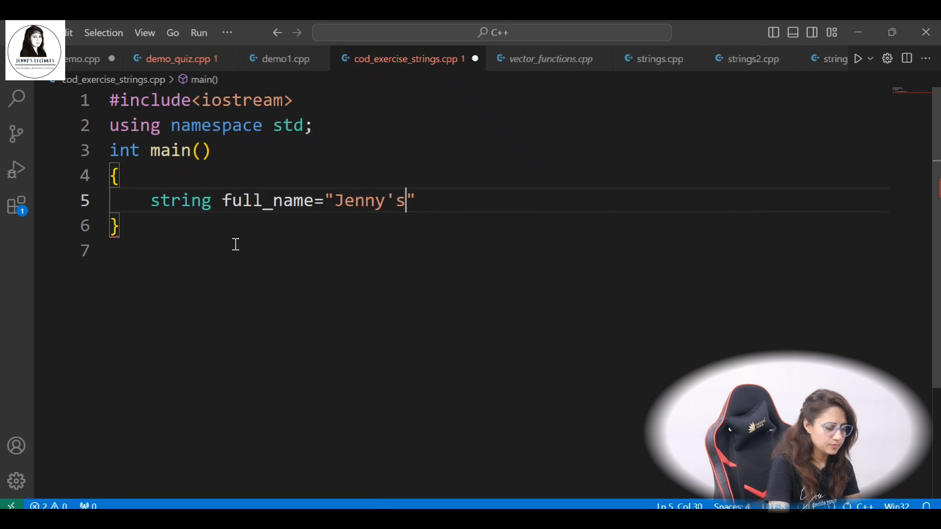
{"action": "type", "text": "Lectu"}
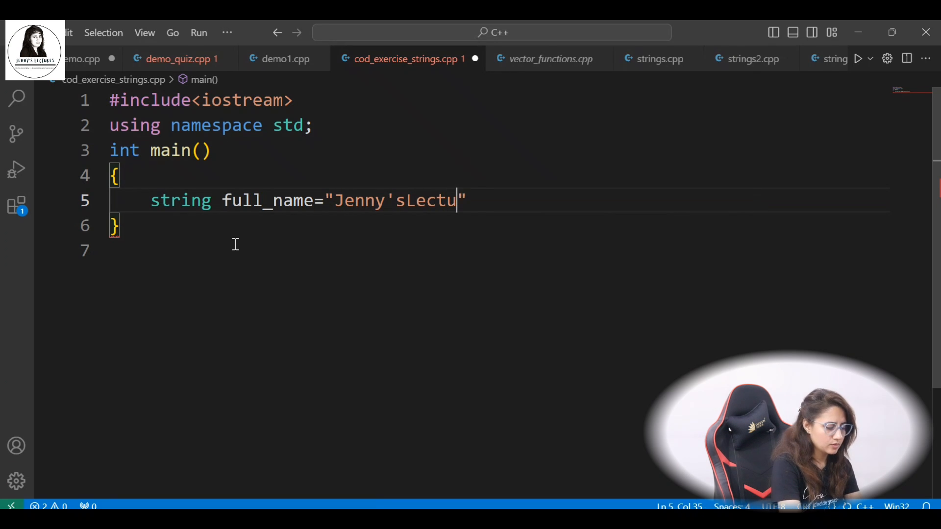
{"action": "type", "text": "res"}
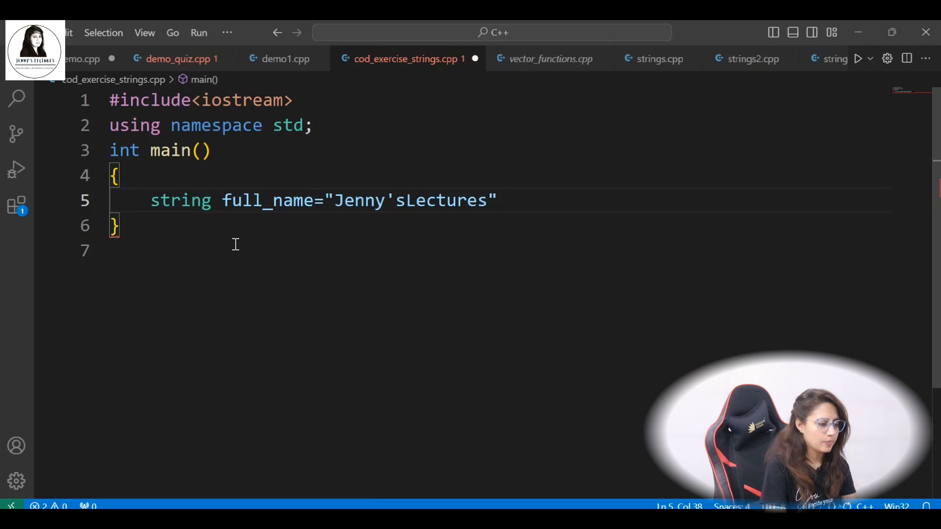
{"action": "type", "text": ";"}
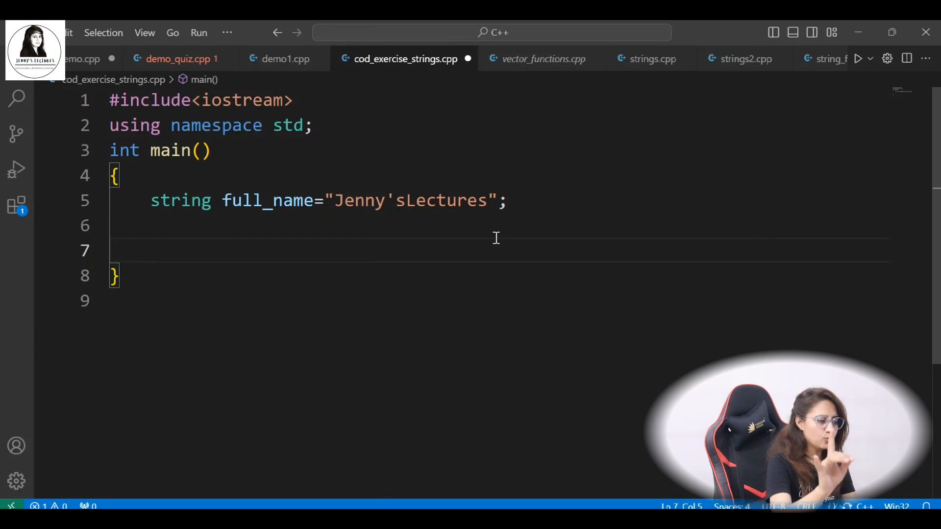
Step: Write string f_name {full_name,0,7}; taking the first seven characters, and begin a cout line
{"action": "type", "text": "st"}
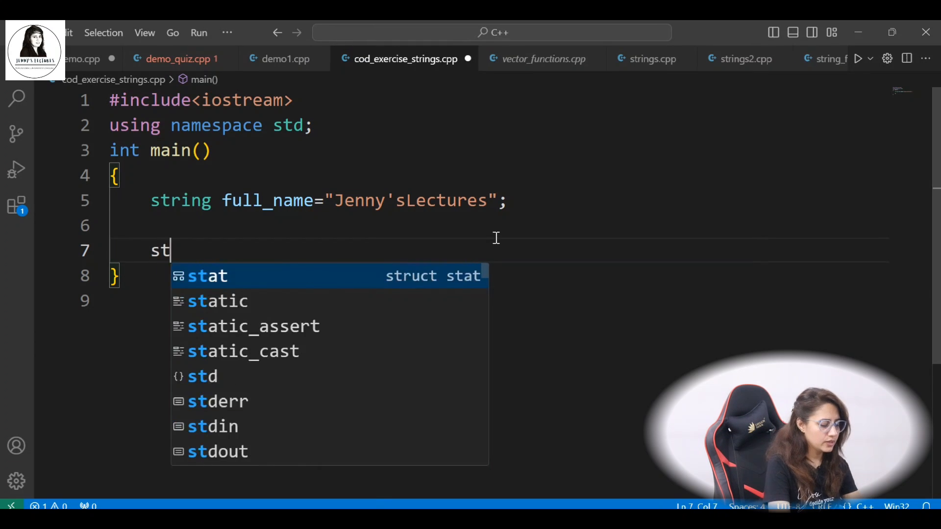
{"action": "type", "text": "ring f_"}
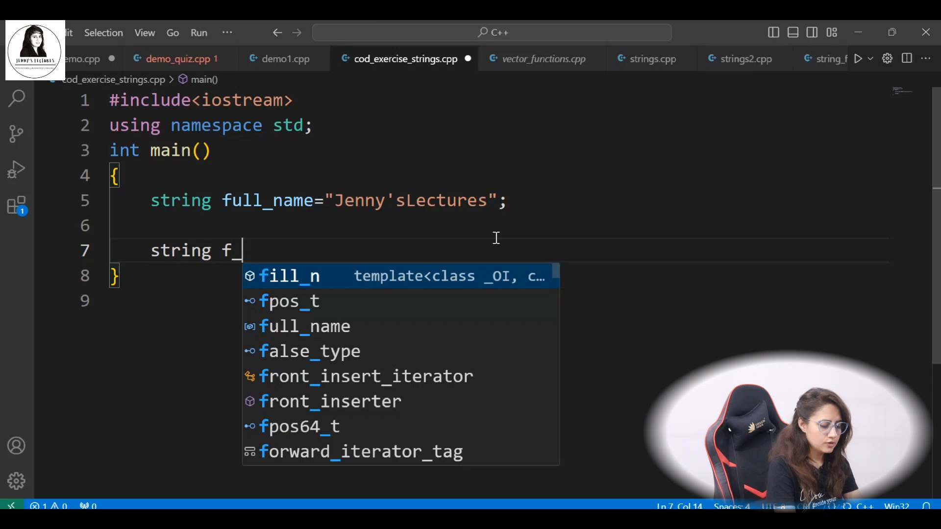
{"action": "type", "text": "n"}
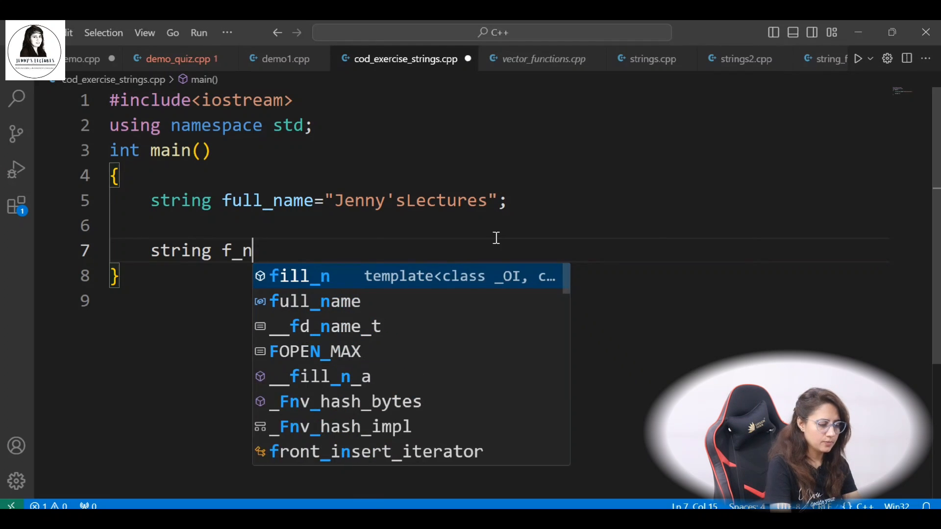
{"action": "type", "text": "na"}
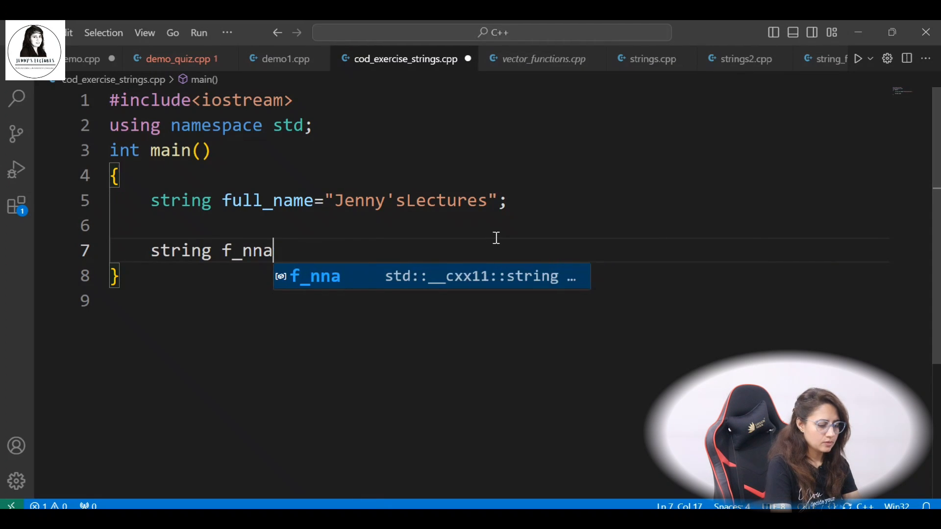
{"action": "type", "text": "me"}
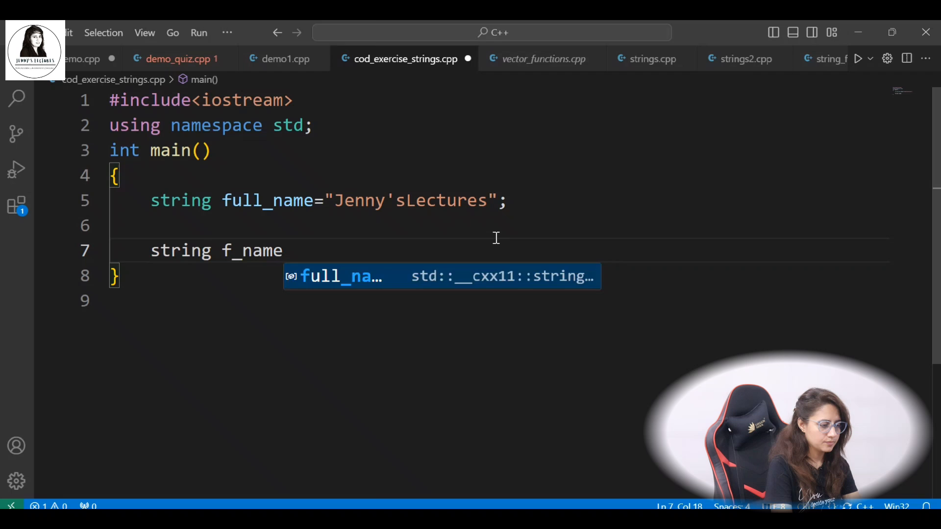
{"action": "type", "text": "{}"}
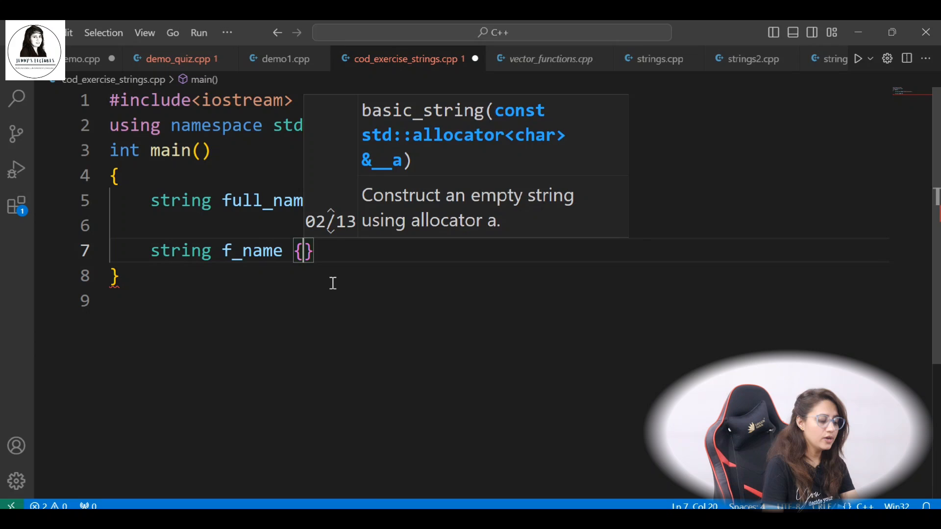
{"action": "type", "text": "full_name"}
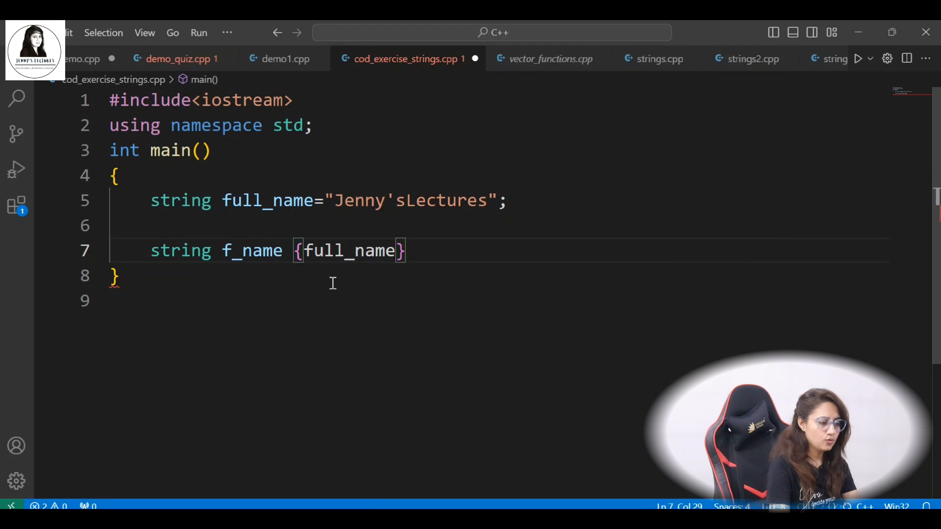
{"action": "type", "text": ","}
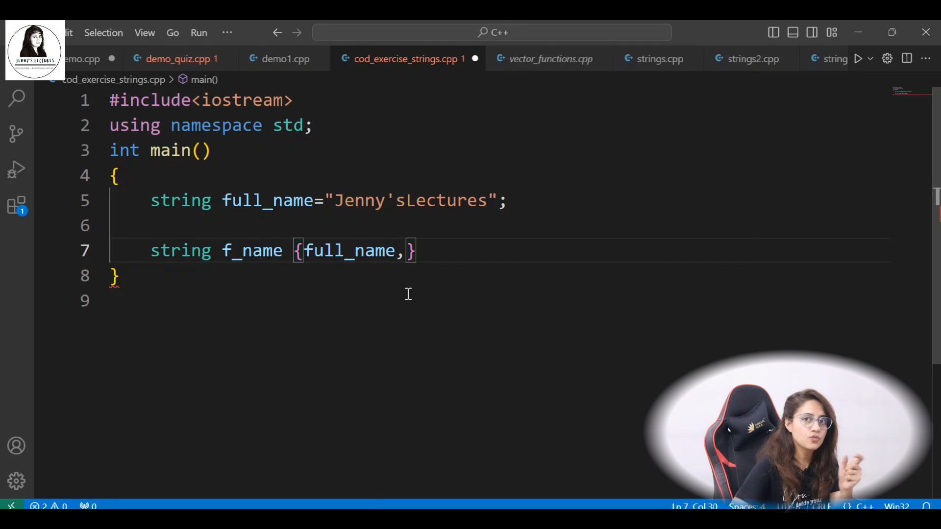
{"action": "mouse_move", "coordinate": [353, 318]}
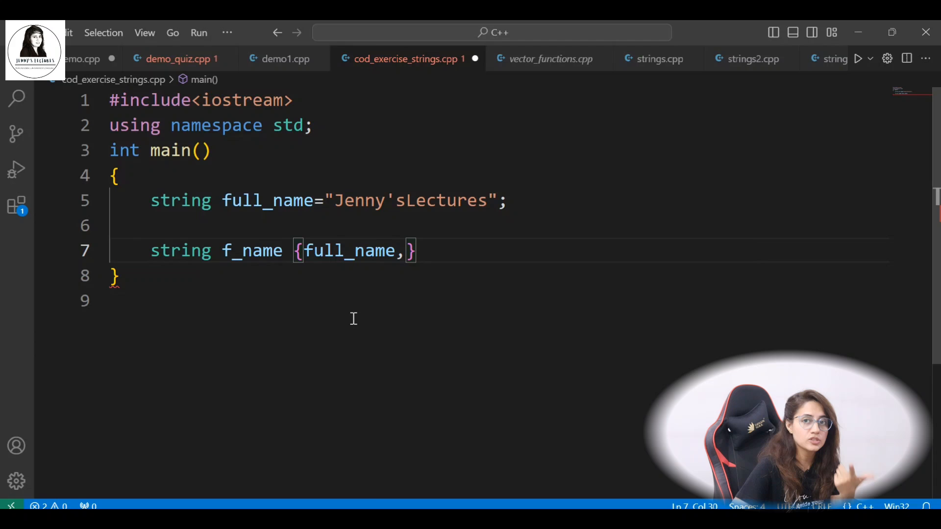
{"action": "type", "text": "0,"}
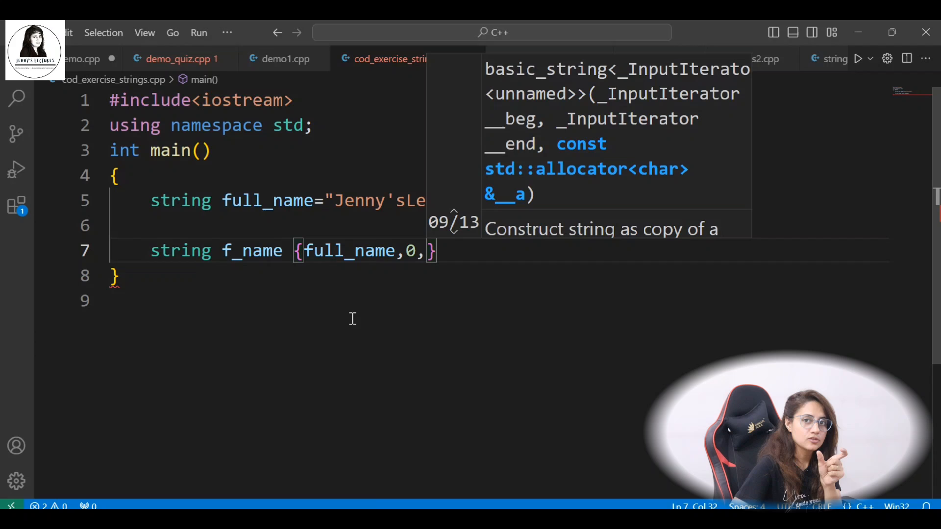
{"action": "mouse_move", "coordinate": [351, 218]}
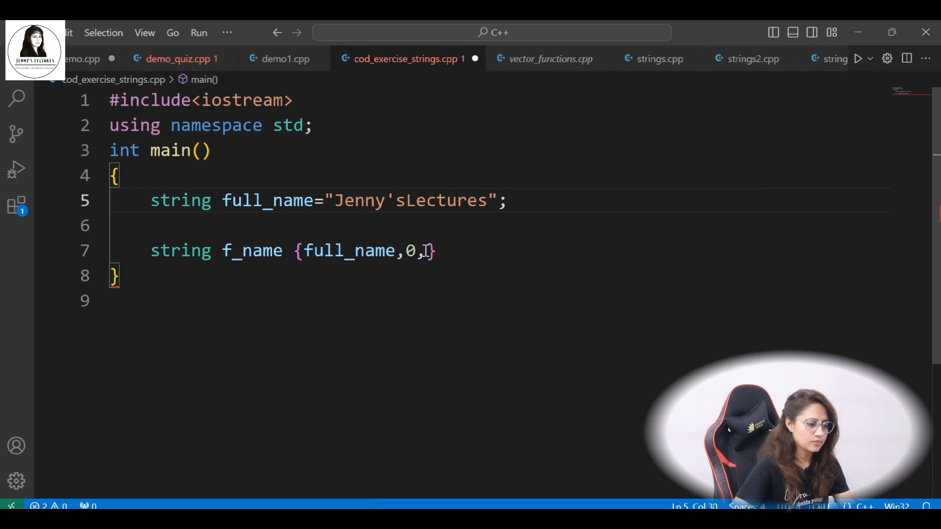
{"action": "type", "text": "7"}
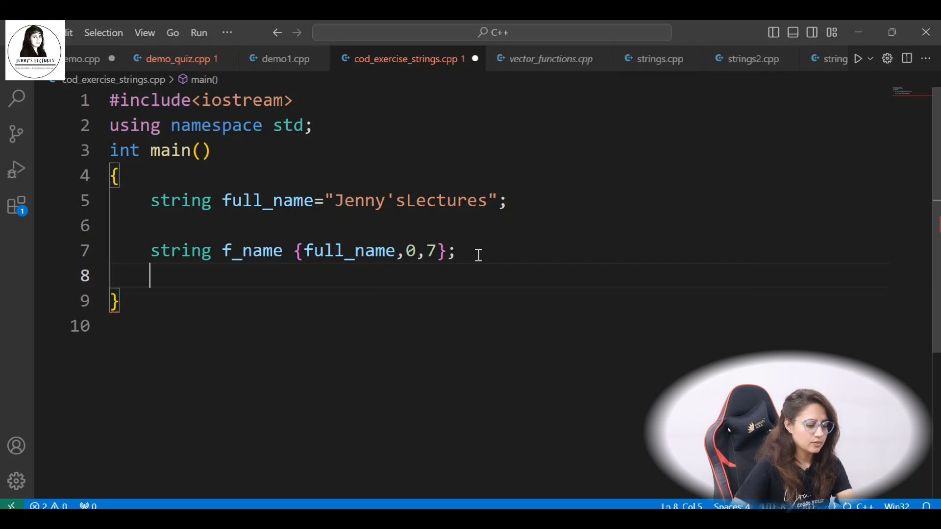
{"action": "type", "text": "cout"}
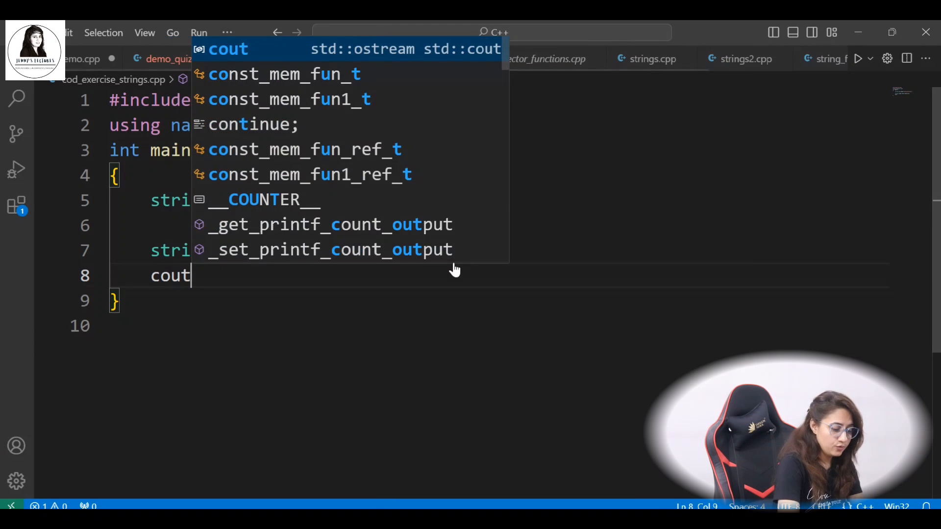
Step: Finish cout<<f_name;, save and run the program so the terminal shows Jenny's
{"action": "type", "text": "<<f_name;"}
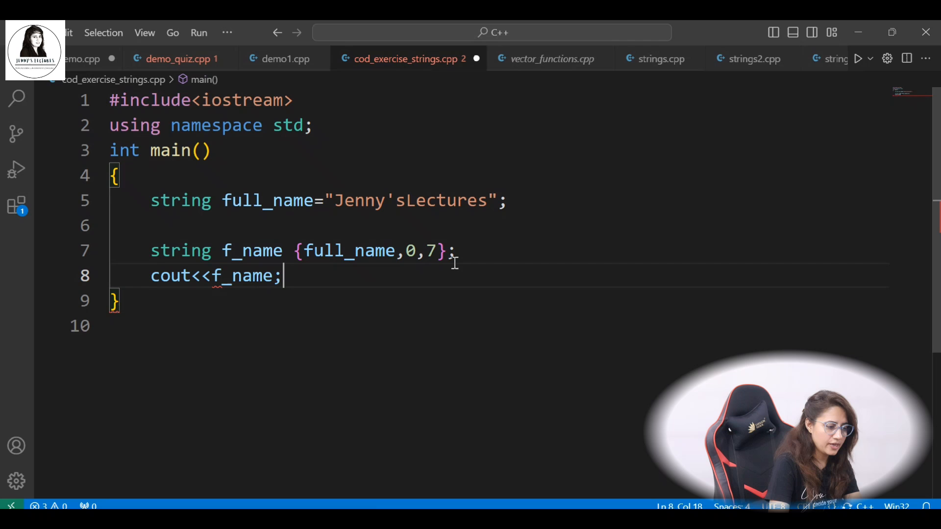
{"action": "key", "text": "ctrl+s"}
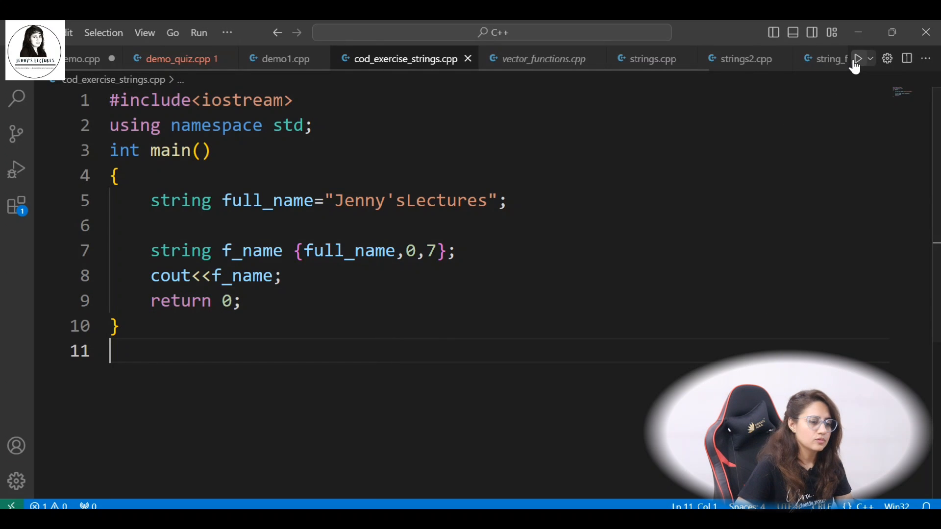
{"action": "left_click", "coordinate": [859, 59]}
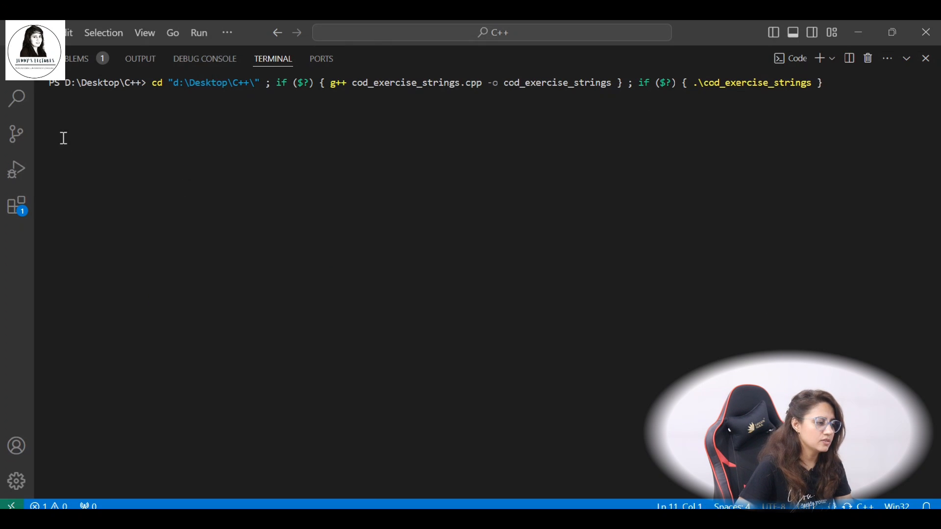
{"action": "key", "text": "Return"}
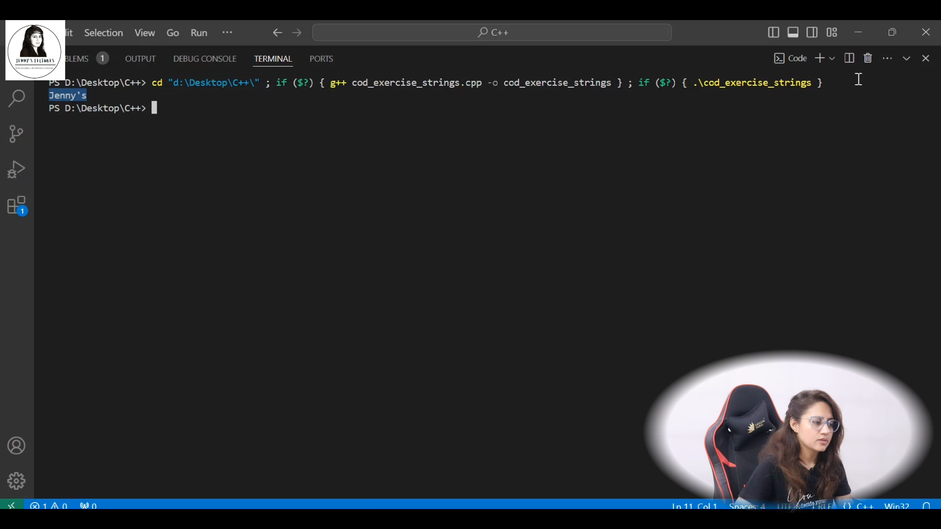
{"action": "left_click", "coordinate": [405, 59]}
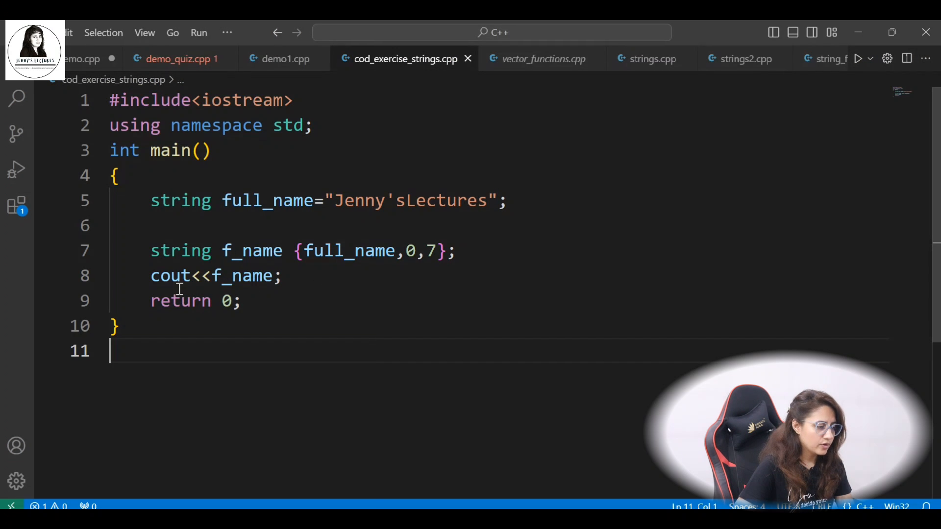
Step: Comment out the cout line and start string l_name = full_name.substr on a new line
{"action": "type", "text": "//"}
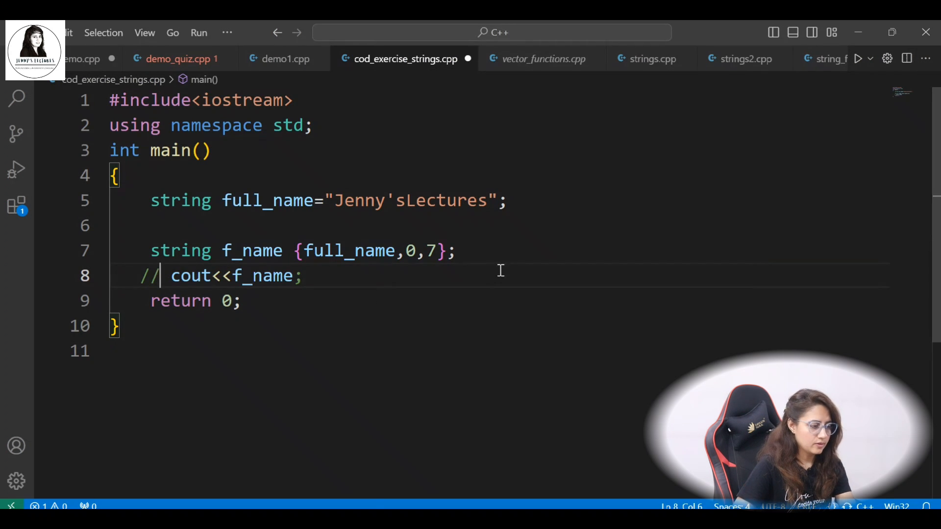
{"action": "type", "text": "string l"}
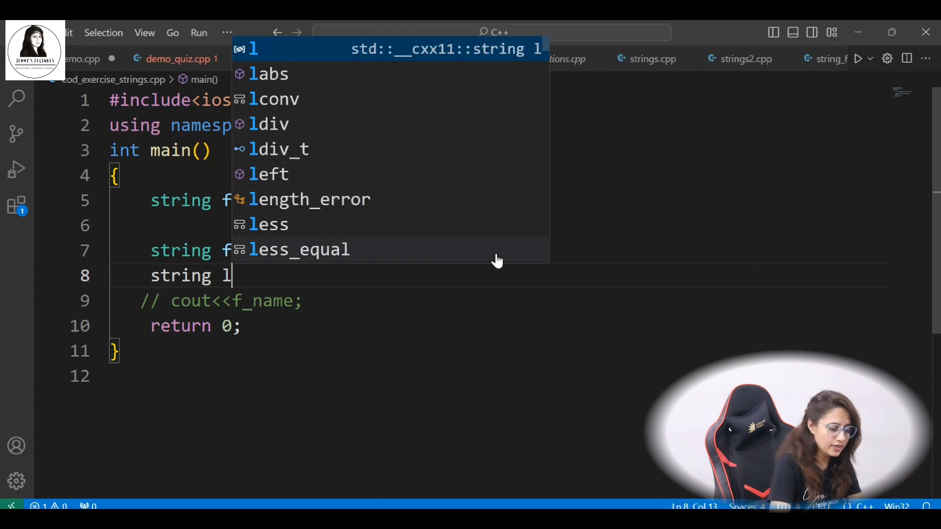
{"action": "type", "text": "_nam"}
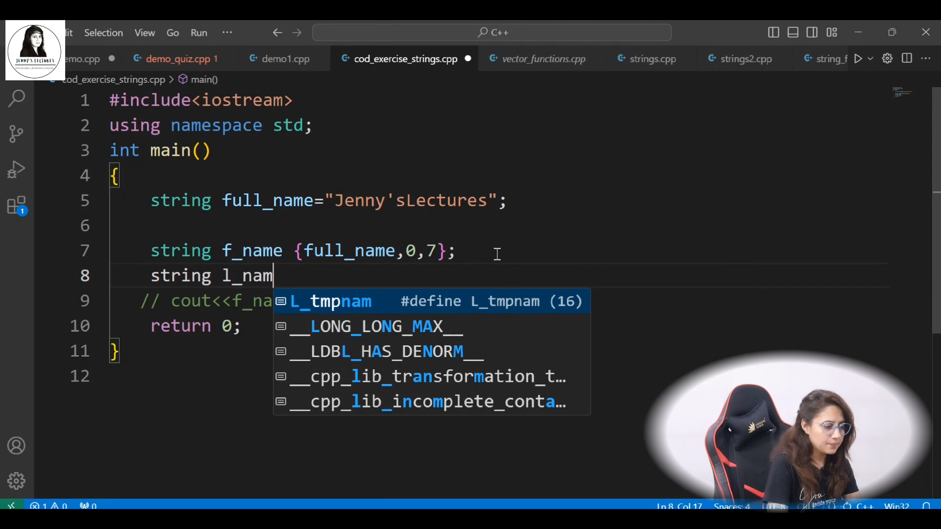
{"action": "type", "text": "e ="}
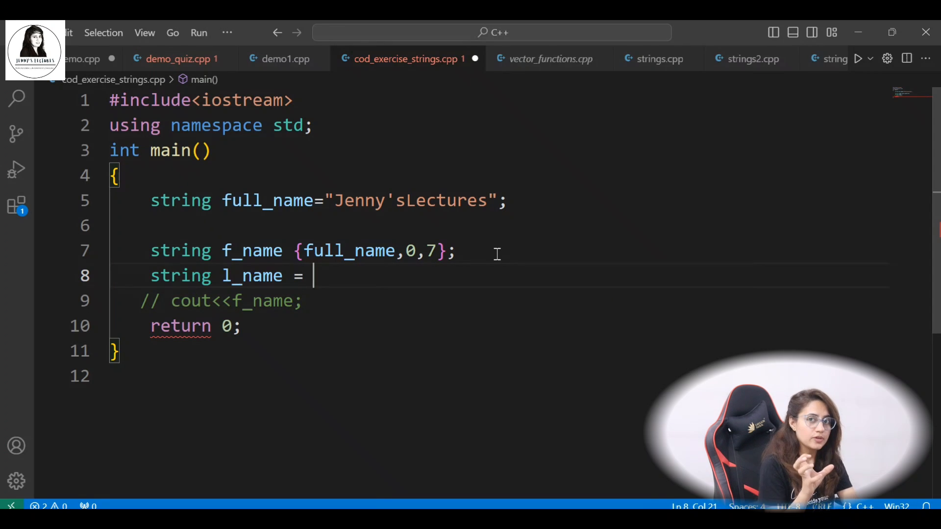
{"action": "left_click", "coordinate": [325, 200]}
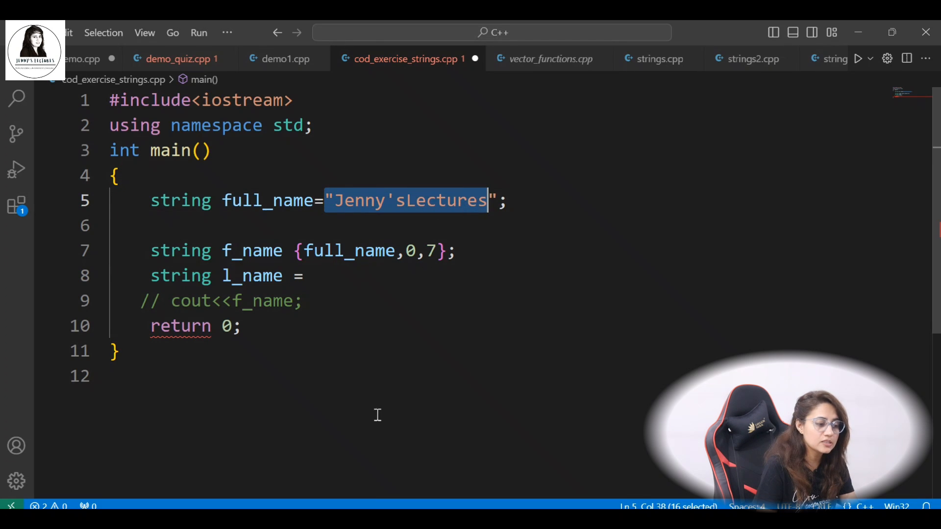
{"action": "left_click", "coordinate": [313, 275]}
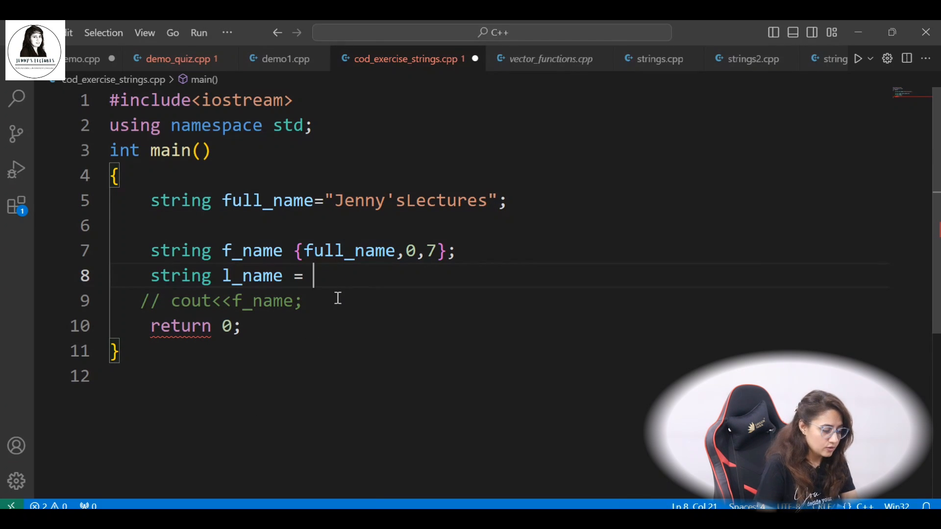
{"action": "type", "text": "full"}
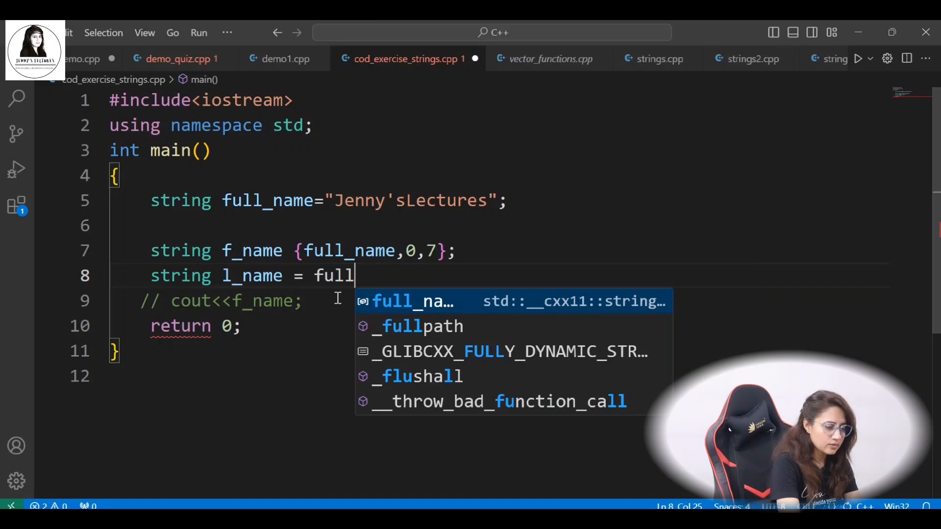
{"action": "type", "text": ".sub"}
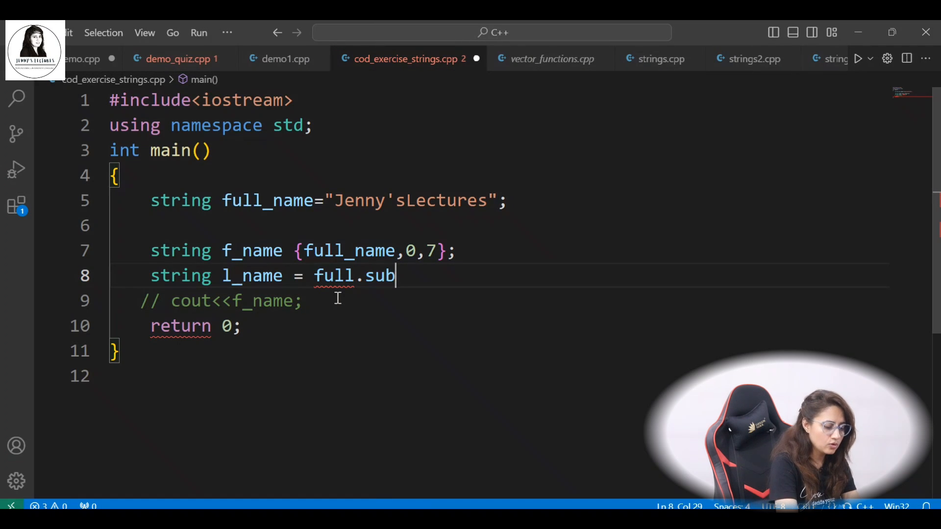
{"action": "key", "text": "Backspace"}
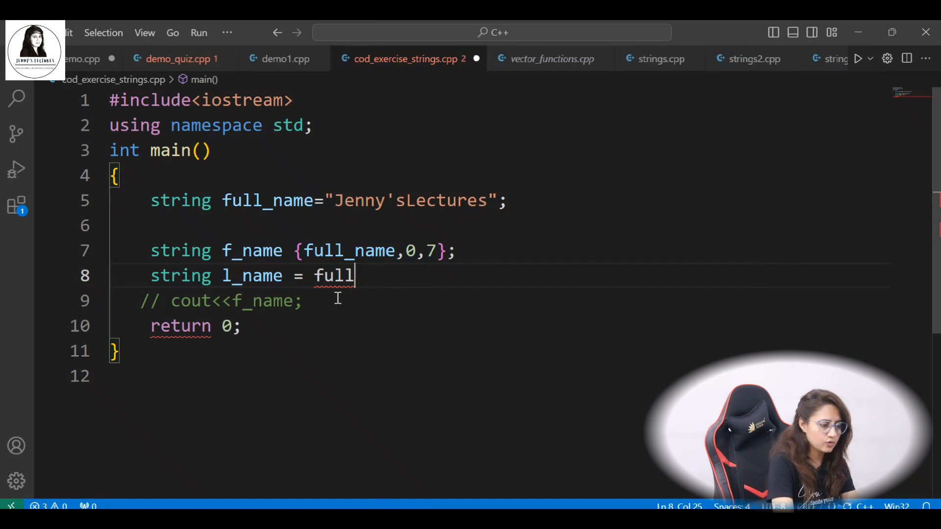
{"action": "type", "text": "_name"}
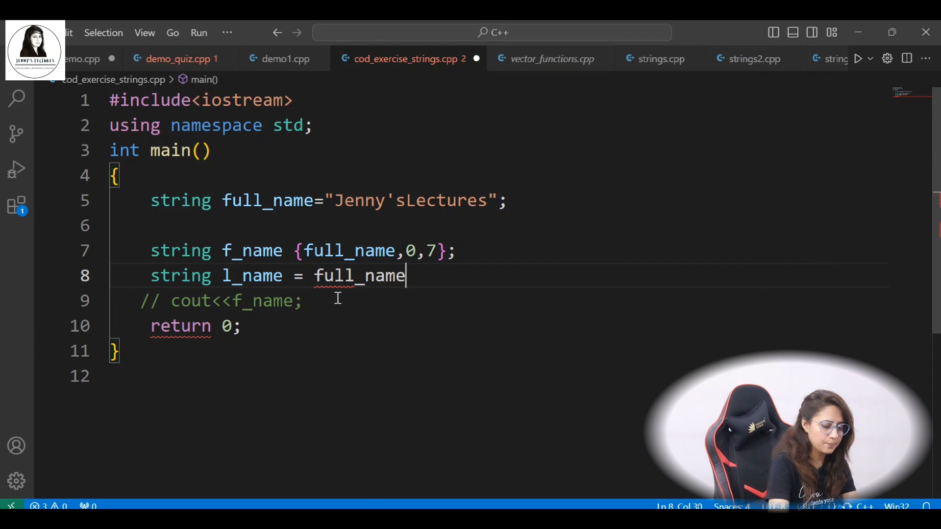
{"action": "type", "text": ".substr("}
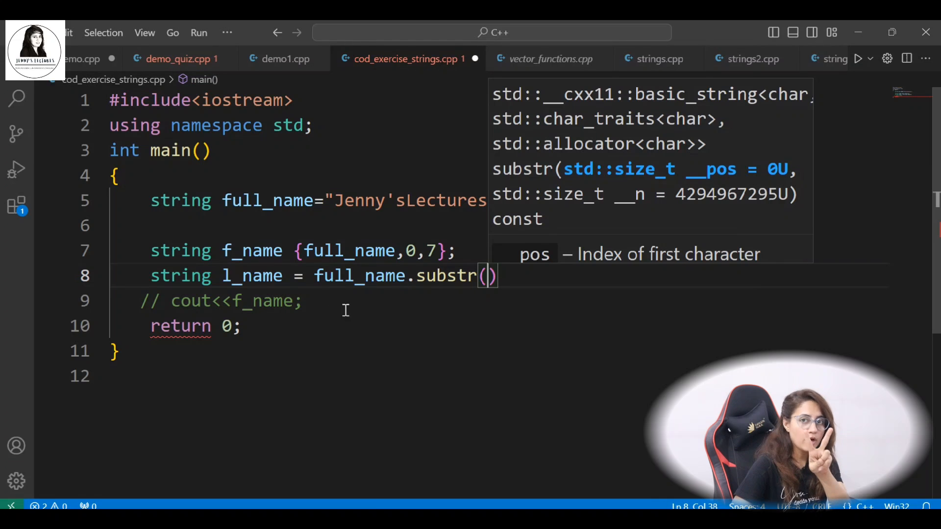
{"action": "mouse_move", "coordinate": [447, 276]}
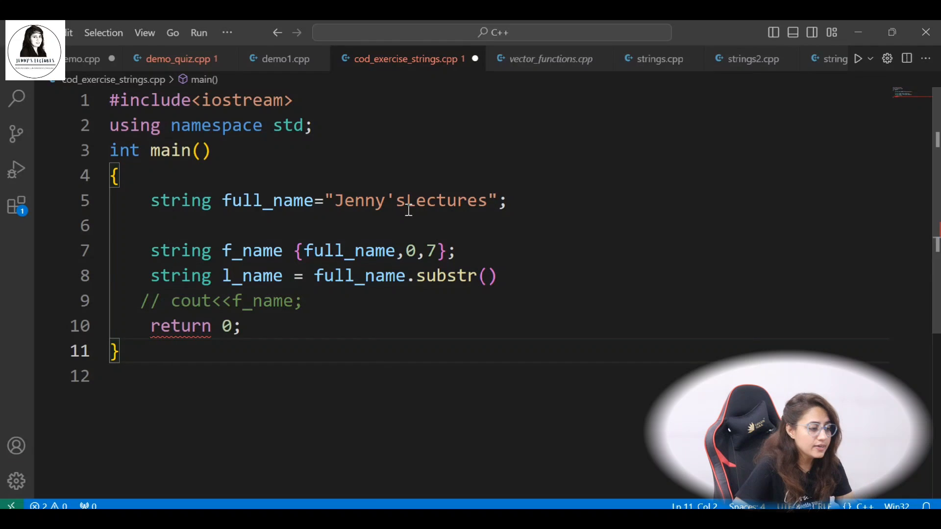
Step: Complete substr(7,8); for l_name, switch the cout to print l_name, and run it
{"action": "left_click", "coordinate": [406, 200]}
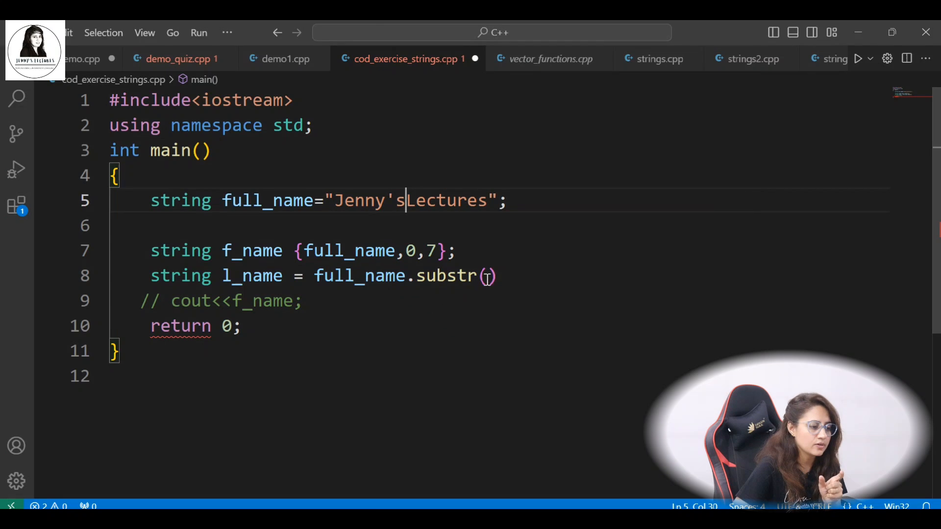
{"action": "type", "text": "7"}
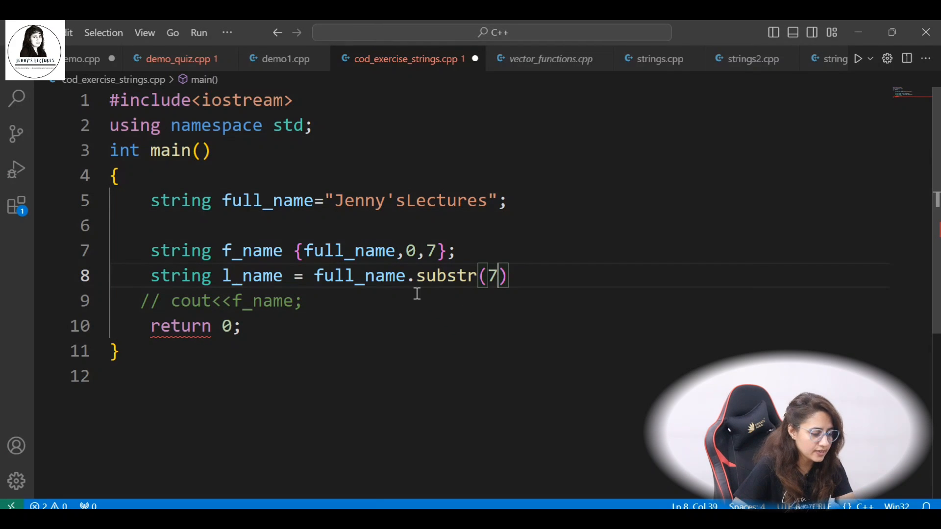
{"action": "type", "text": ","}
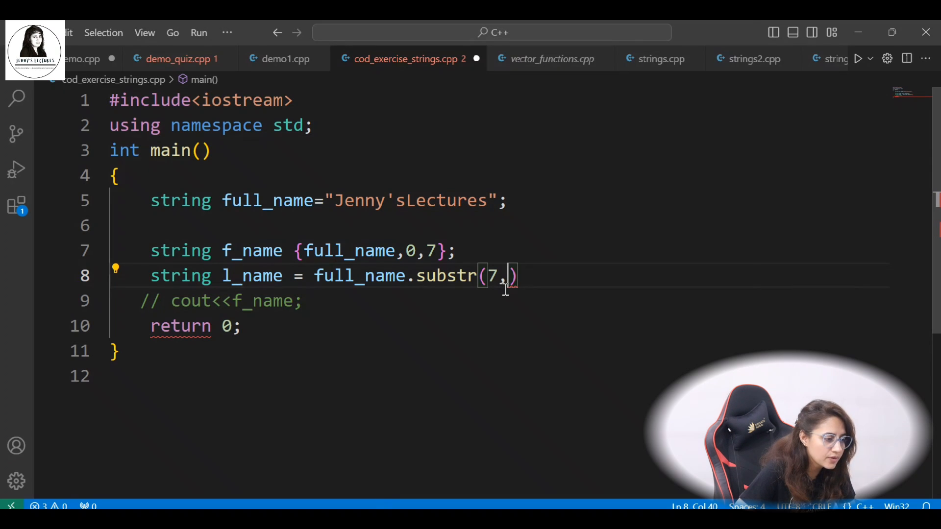
{"action": "type", "text": "8"}
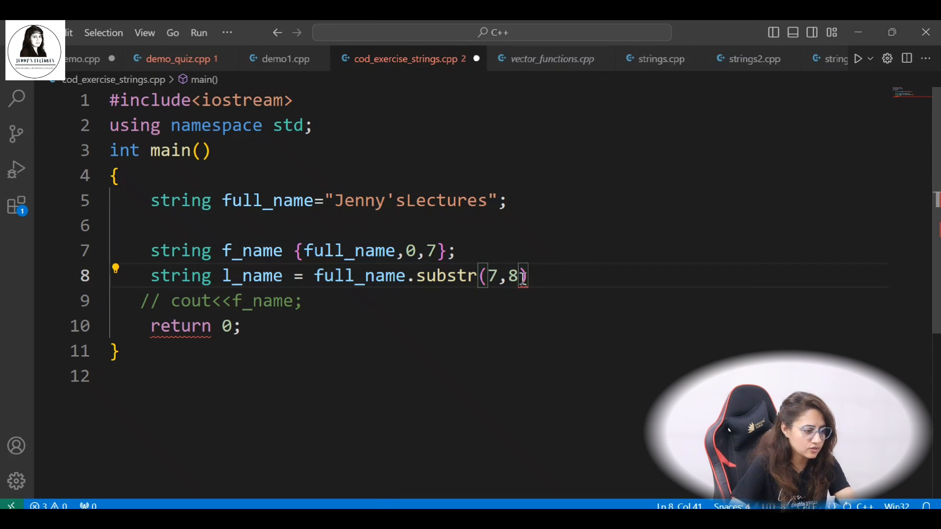
{"action": "type", "text": ";"}
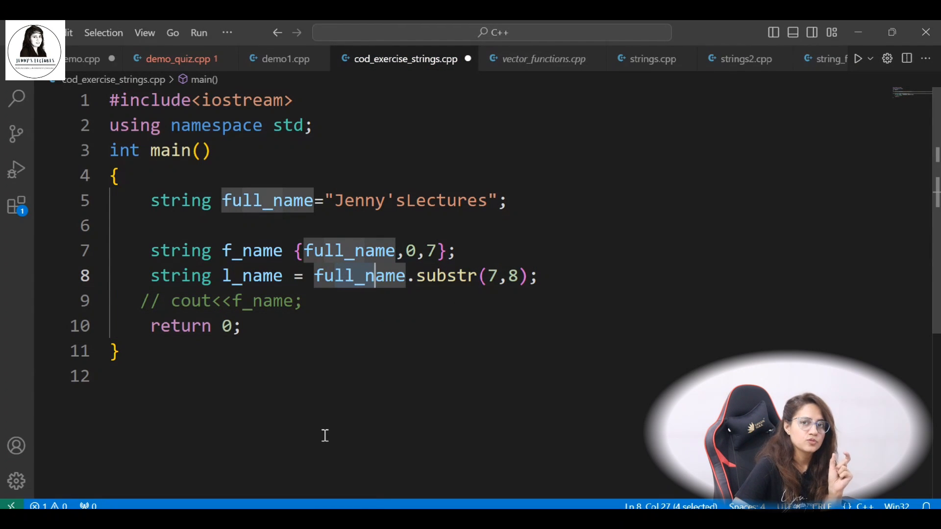
{"action": "left_click", "coordinate": [539, 276]}
{"action": "type", "text": "l"}
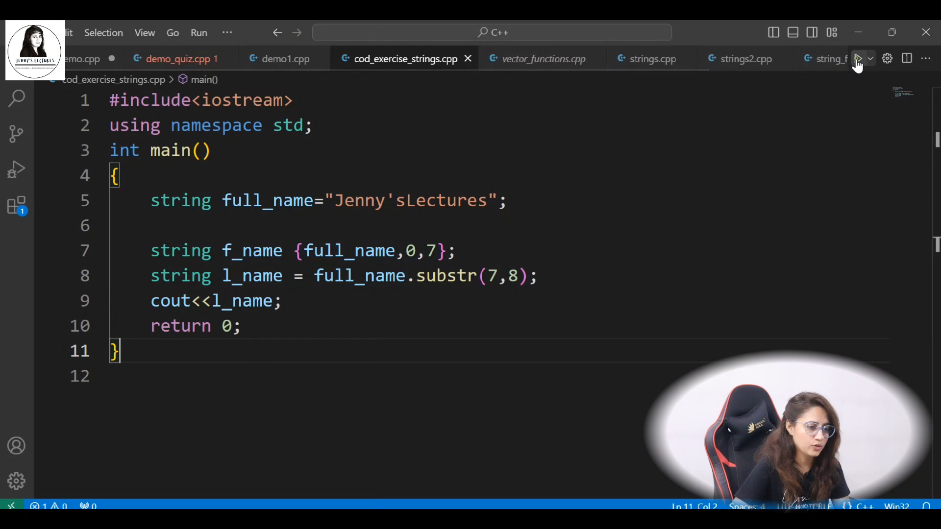
{"action": "left_click", "coordinate": [859, 58]}
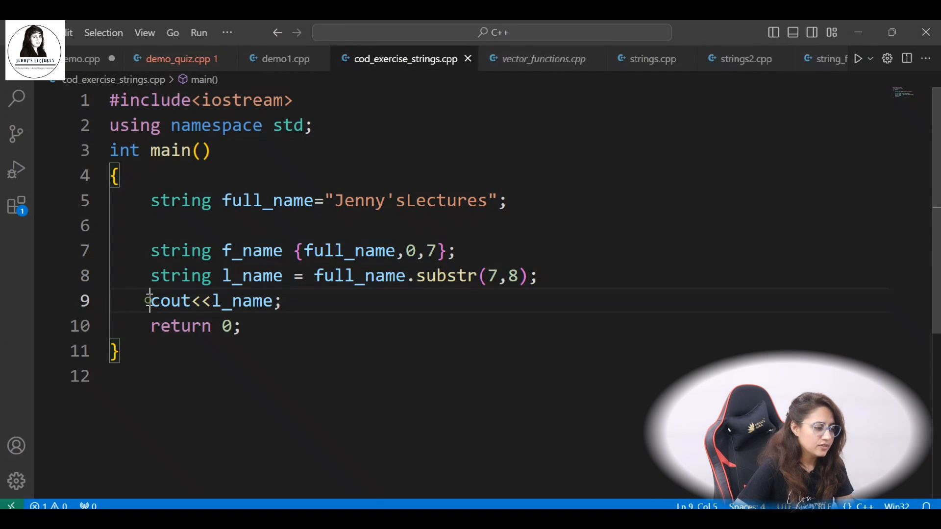
Step: Declare string formatted_full_name; on a new line above the print statement
{"action": "key", "text": "Enter"}
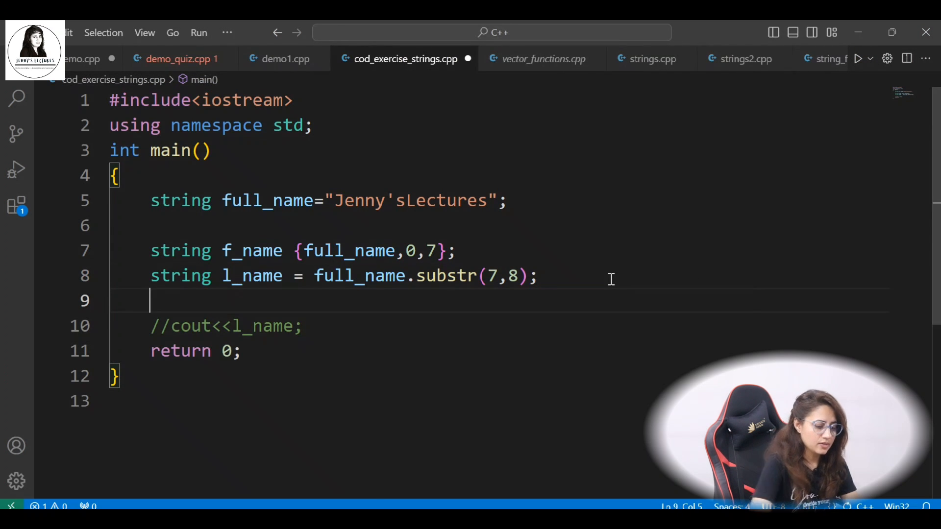
{"action": "type", "text": "string"}
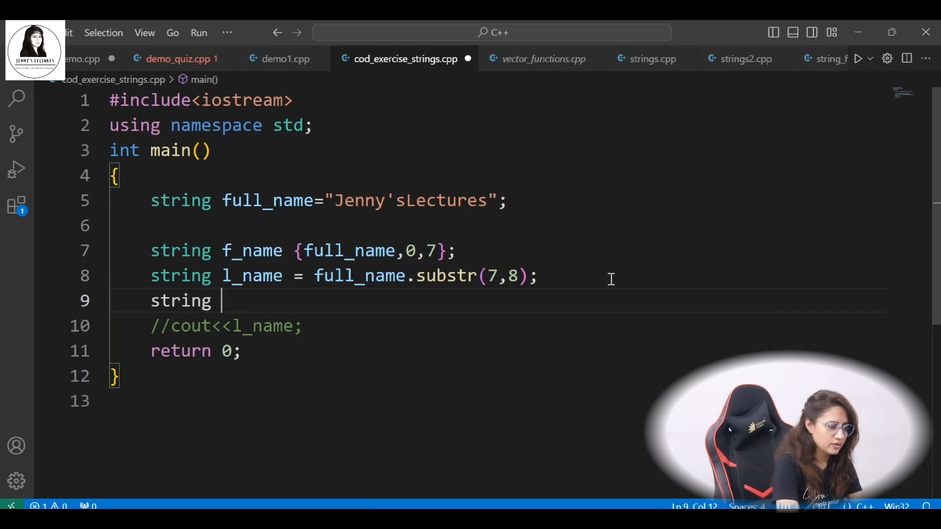
{"action": "type", "text": "formatted"}
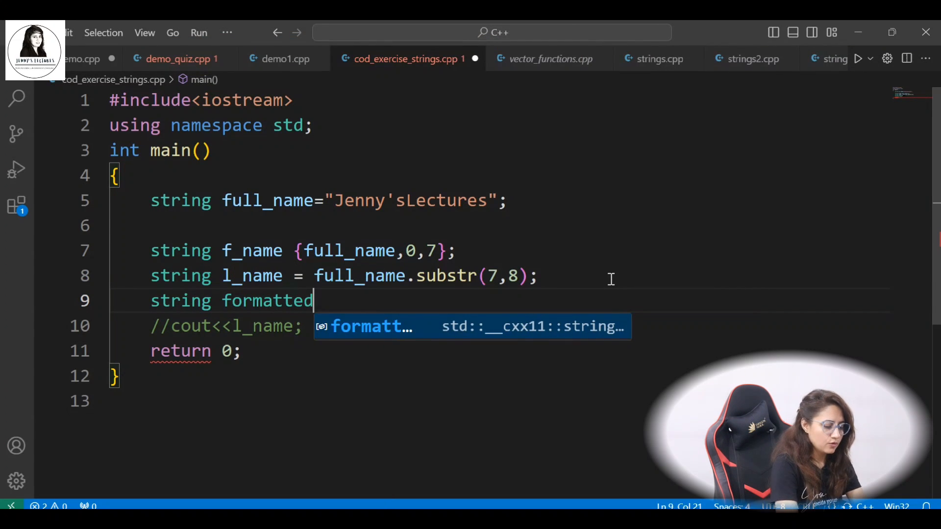
{"action": "type", "text": "_full_"}
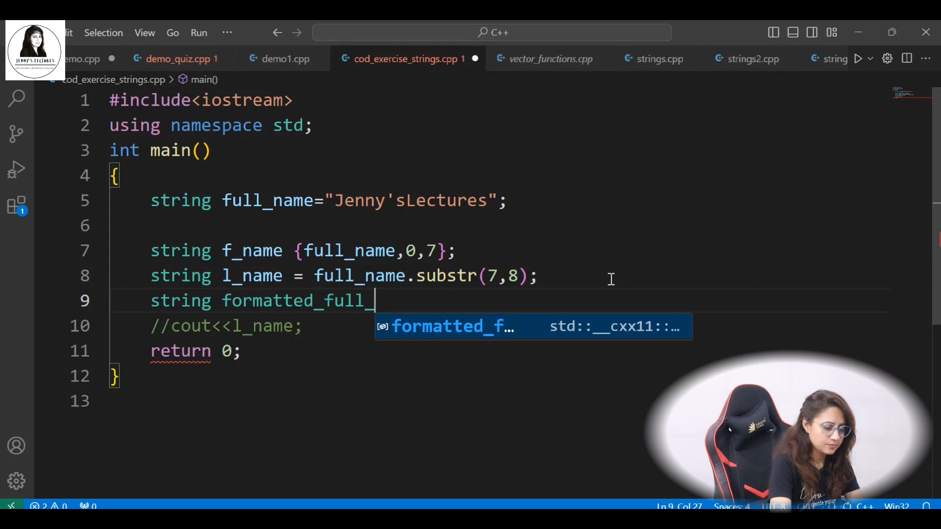
{"action": "type", "text": "name;"}
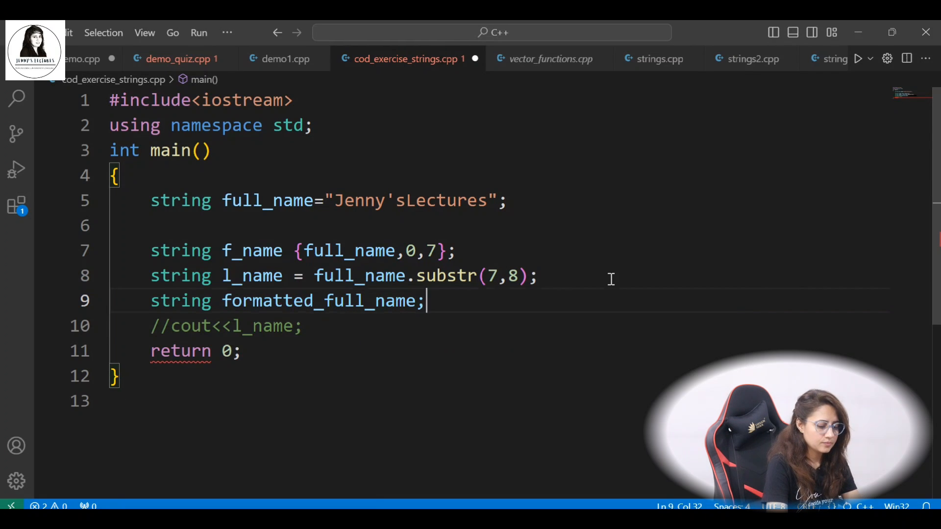
Step: Assign formatted_full_name= f_name + l_name; on the following line
{"action": "key", "text": "Return"}
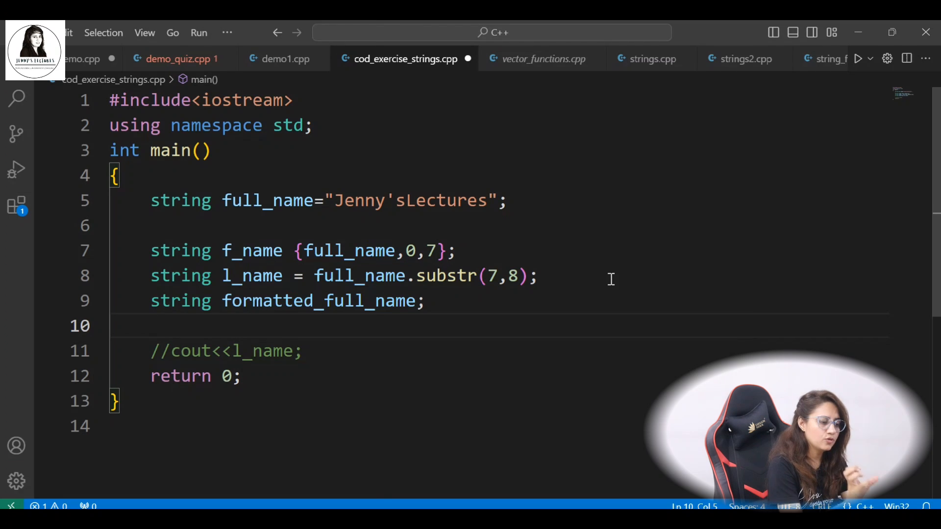
{"action": "type", "text": "formatted_full_name="}
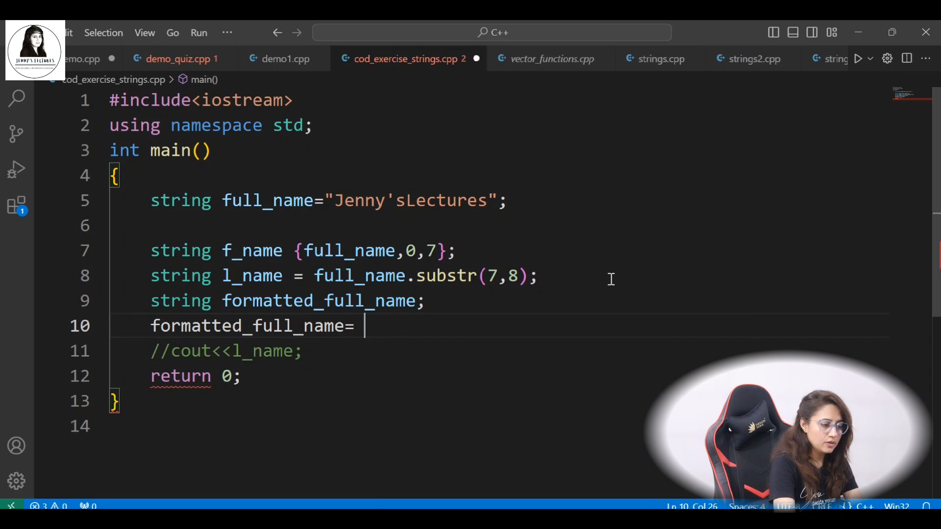
{"action": "type", "text": "f_name +"}
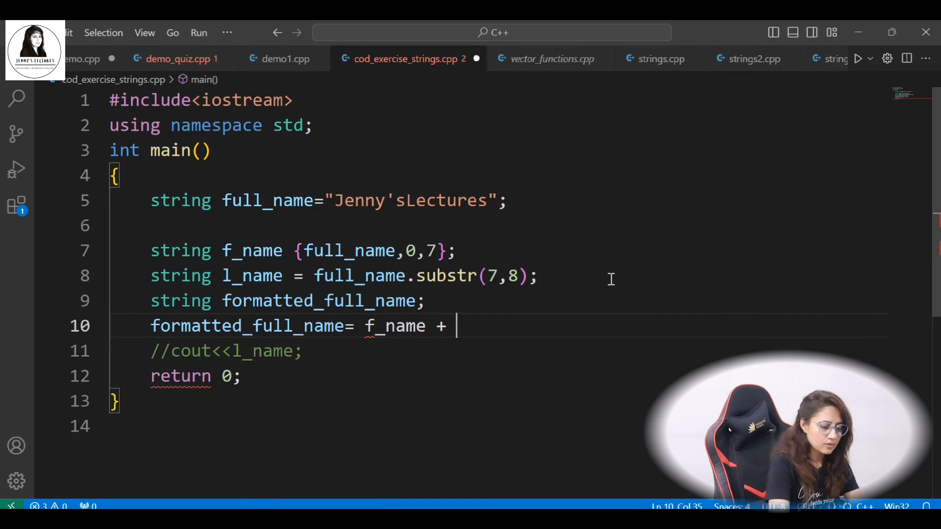
{"action": "type", "text": "l_name;"}
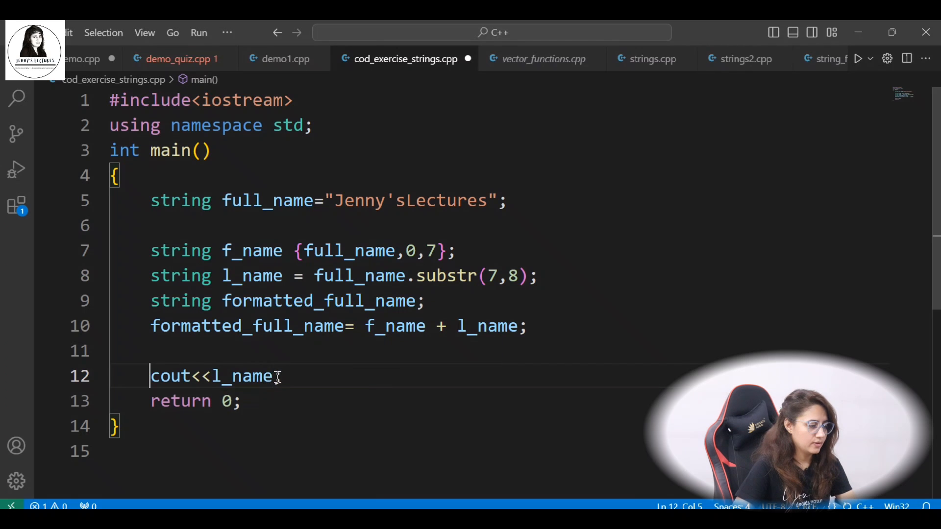
Step: Change the cout to print formatted_full_name and run it to see the joined name
{"action": "key", "text": "Backspace"}
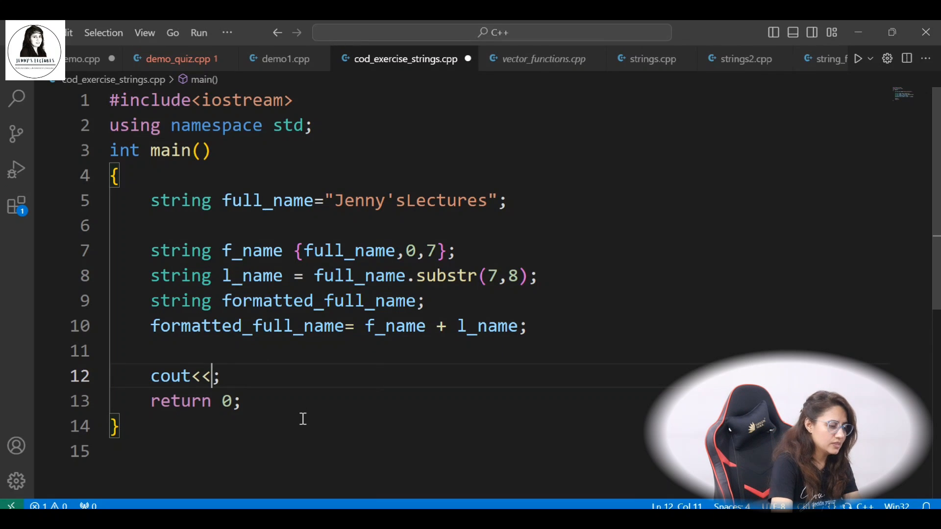
{"action": "type", "text": "formatted_full_name"}
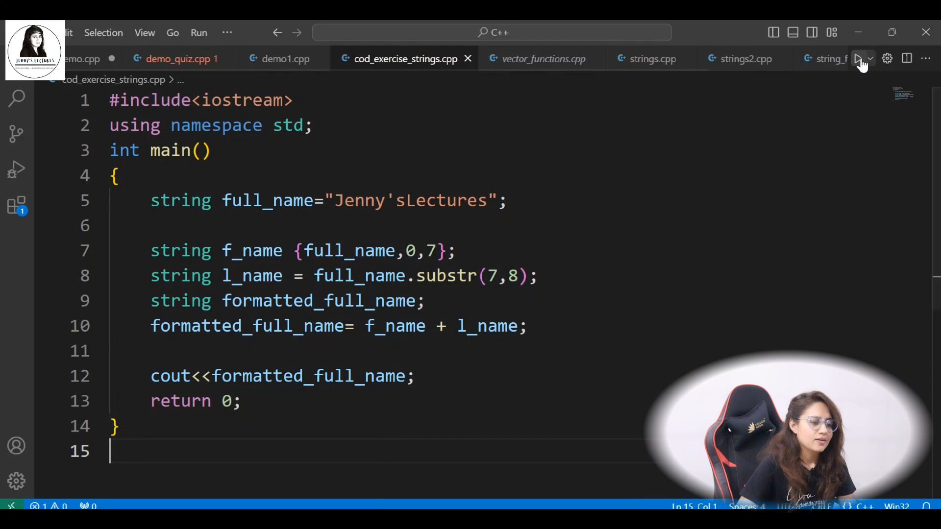
{"action": "left_click", "coordinate": [861, 58]}
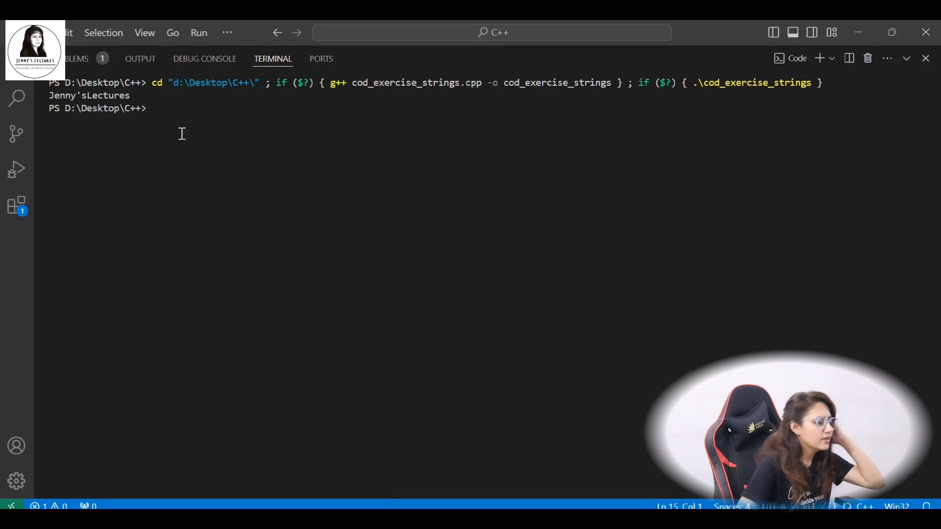
{"action": "mouse_move", "coordinate": [868, 58]}
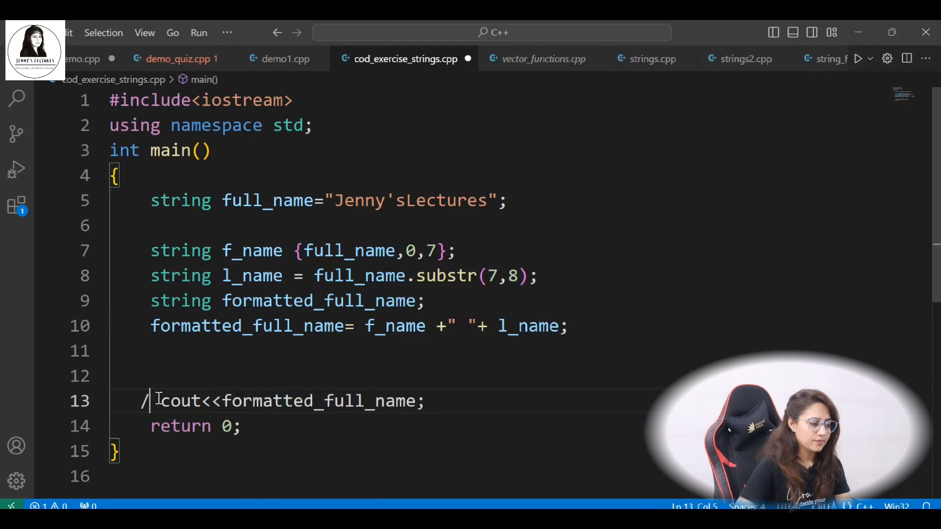
Step: Run with +" "+ in the concatenation to print Jenny's Lectures, then undo it and move to line 11
{"action": "key", "text": "BackSpace"}
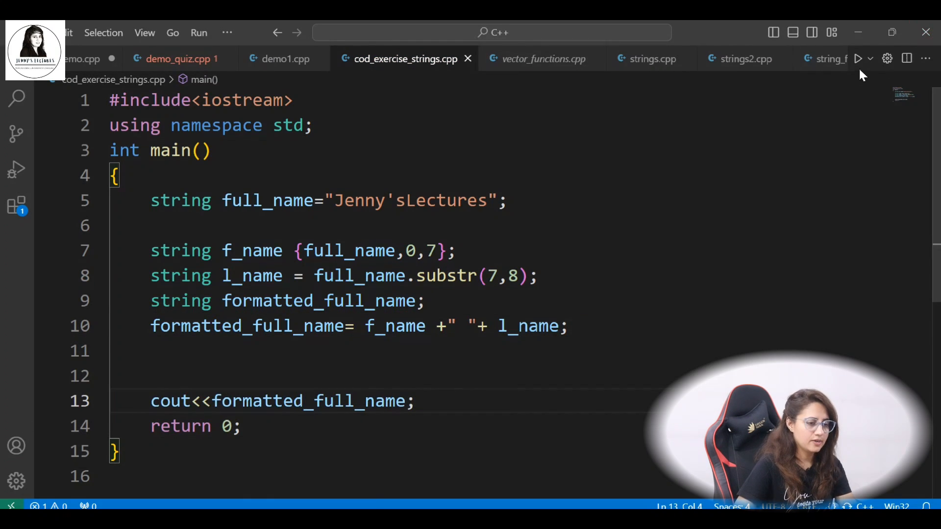
{"action": "left_click", "coordinate": [860, 59]}
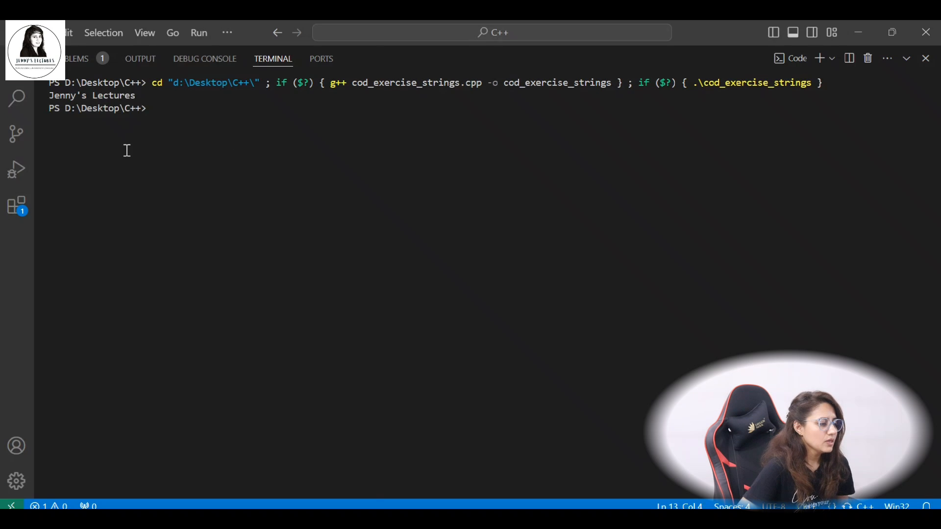
{"action": "mouse_move", "coordinate": [872, 73]}
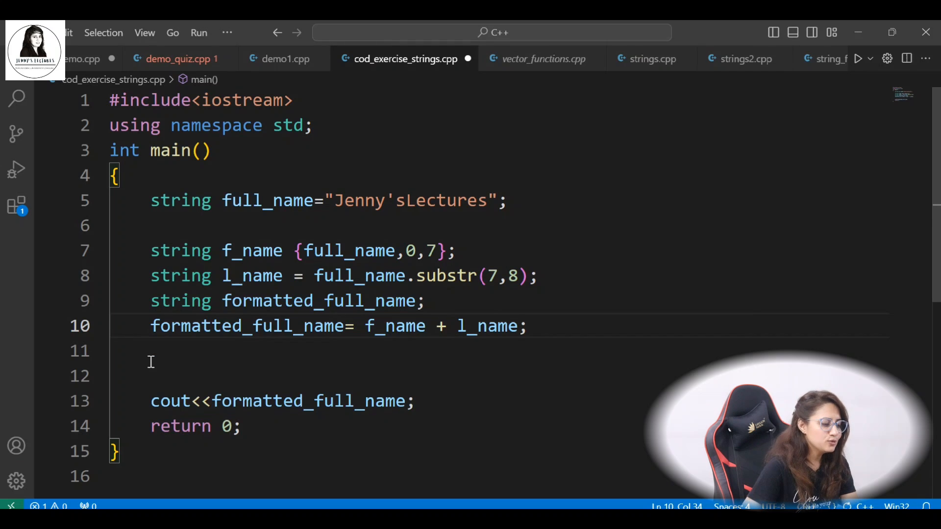
{"action": "left_click", "coordinate": [264, 351]}
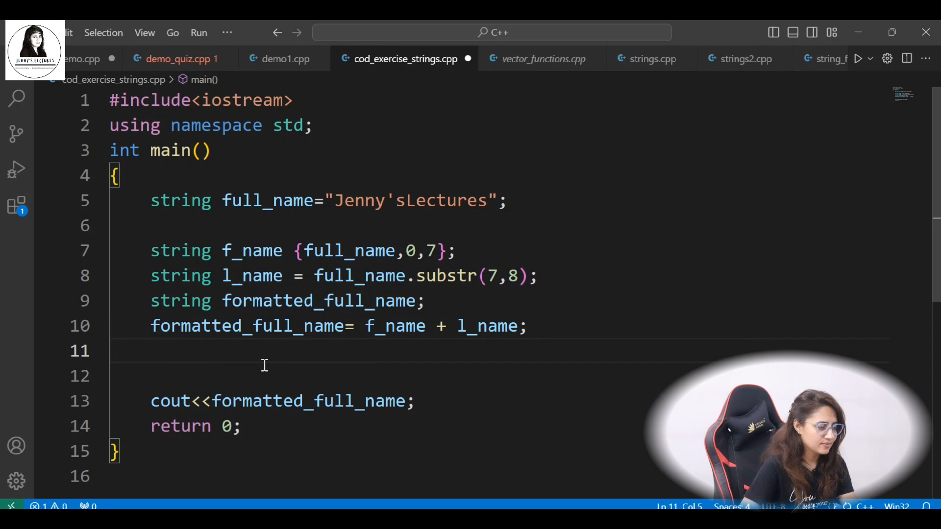
Step: Write formatted_full_name.insert(7," "); checking position 7 against the Jenny'sLectures literal
{"action": "type", "text": "fo"}
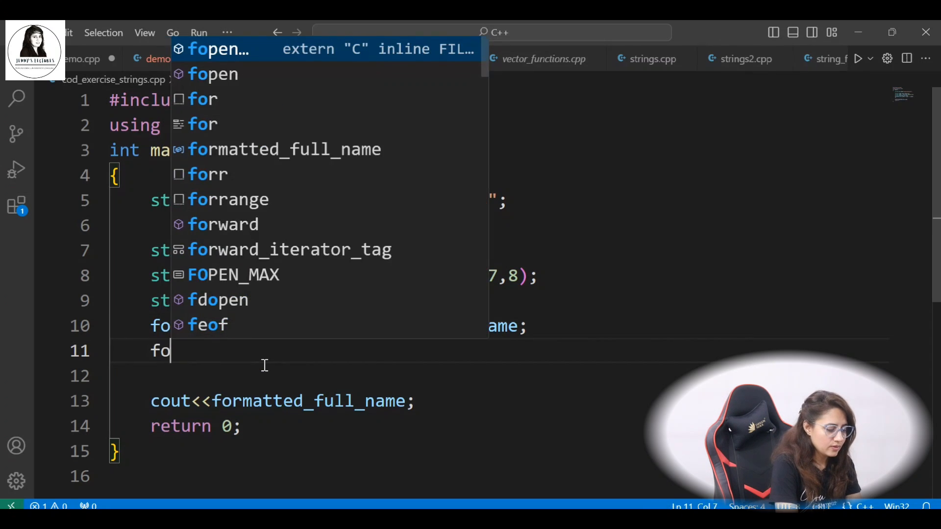
{"action": "type", "text": "rmatted_full_name"}
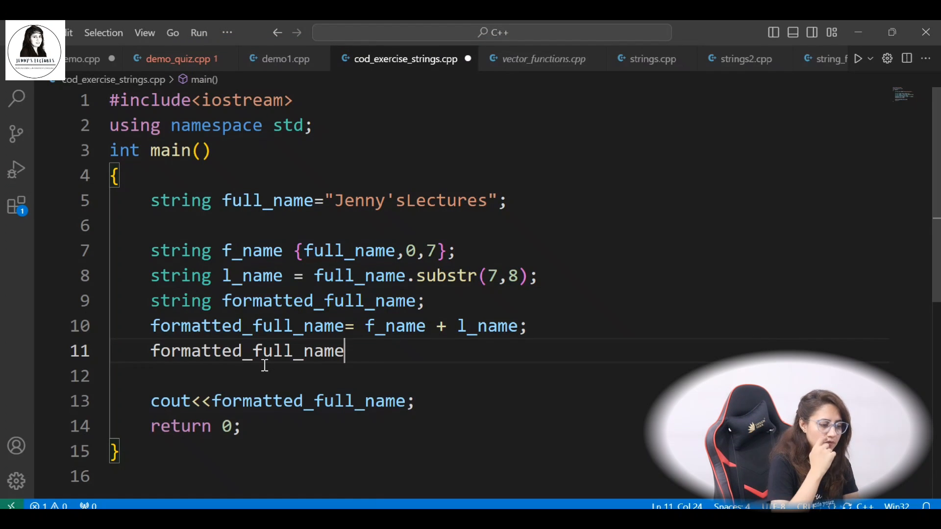
{"action": "type", "text": ".insert("}
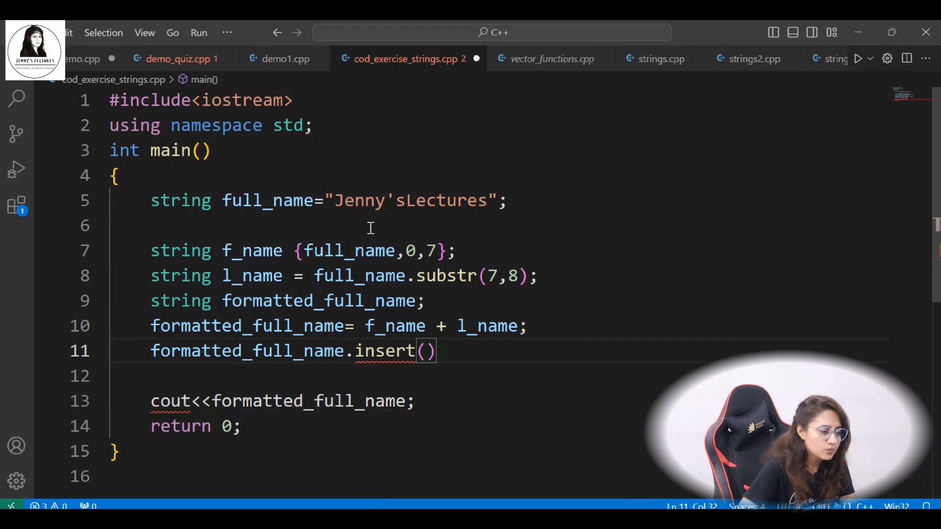
{"action": "left_click", "coordinate": [336, 200]}
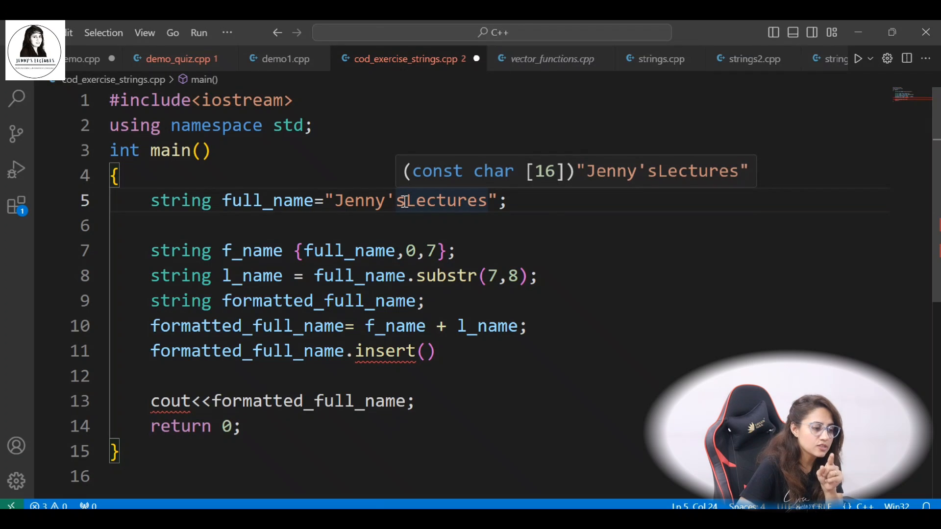
{"action": "mouse_move", "coordinate": [341, 200]}
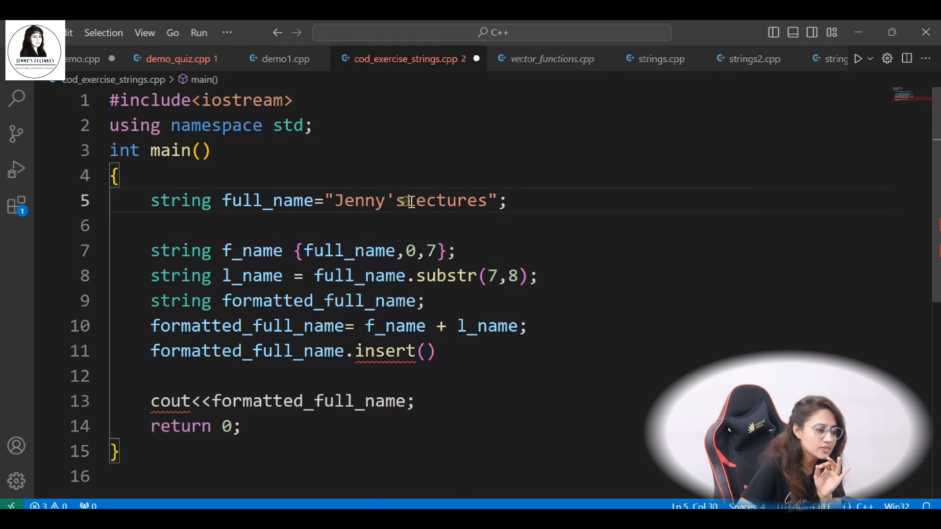
{"action": "left_click", "coordinate": [426, 351]}
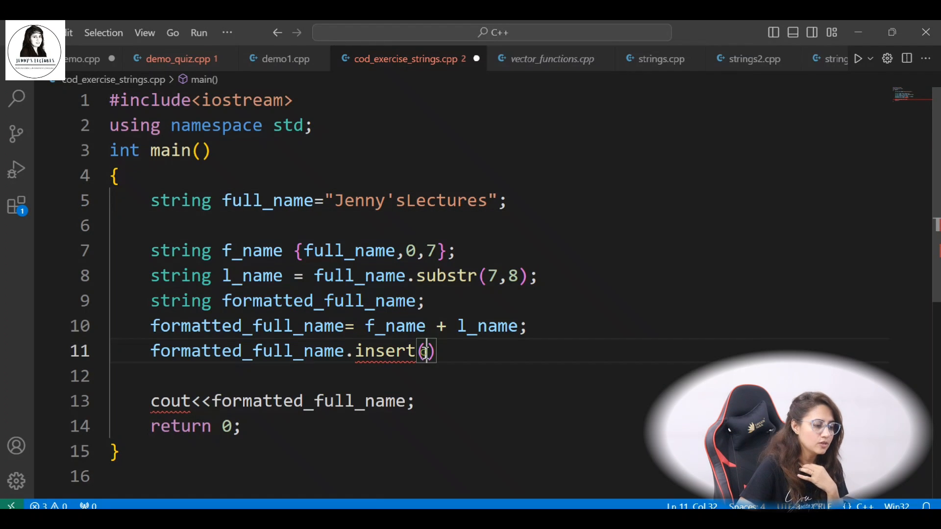
{"action": "type", "text": "7,"}
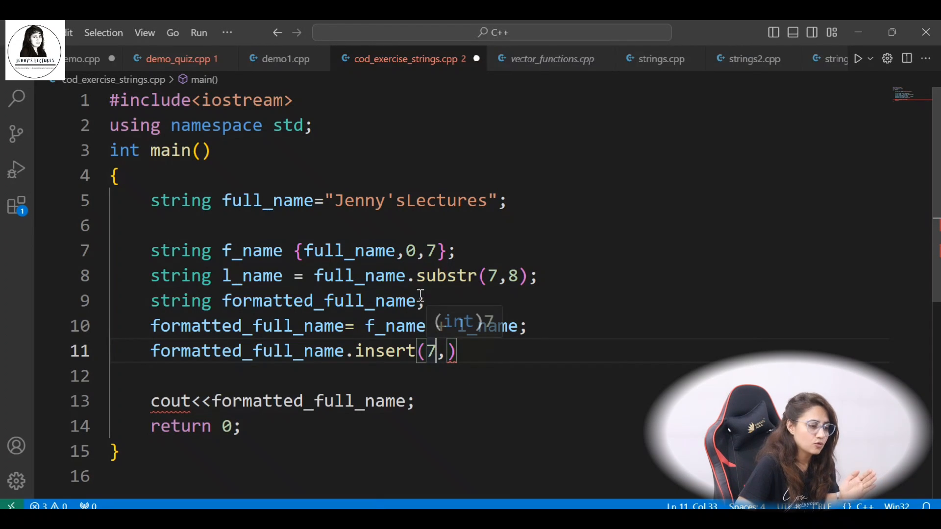
{"action": "left_click", "coordinate": [404, 200]}
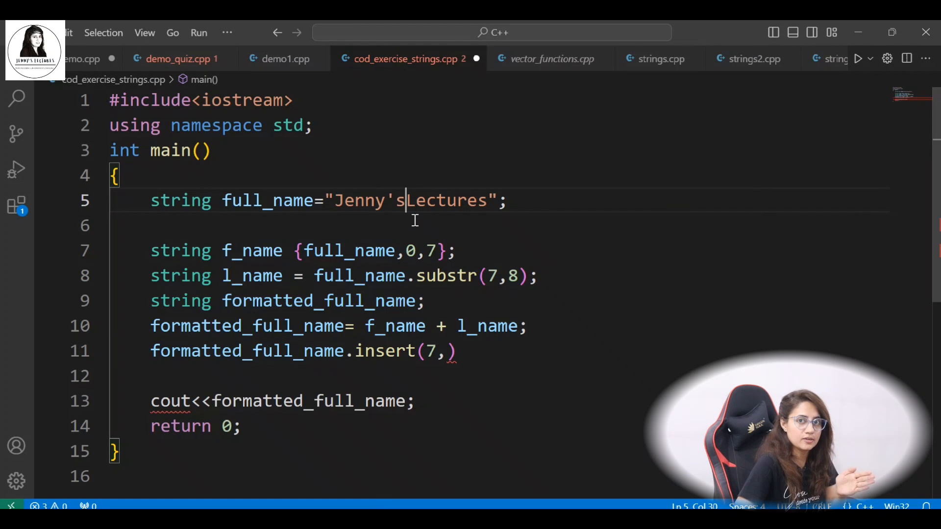
{"action": "mouse_move", "coordinate": [412, 263]}
{"action": "type", "text": "\" "}
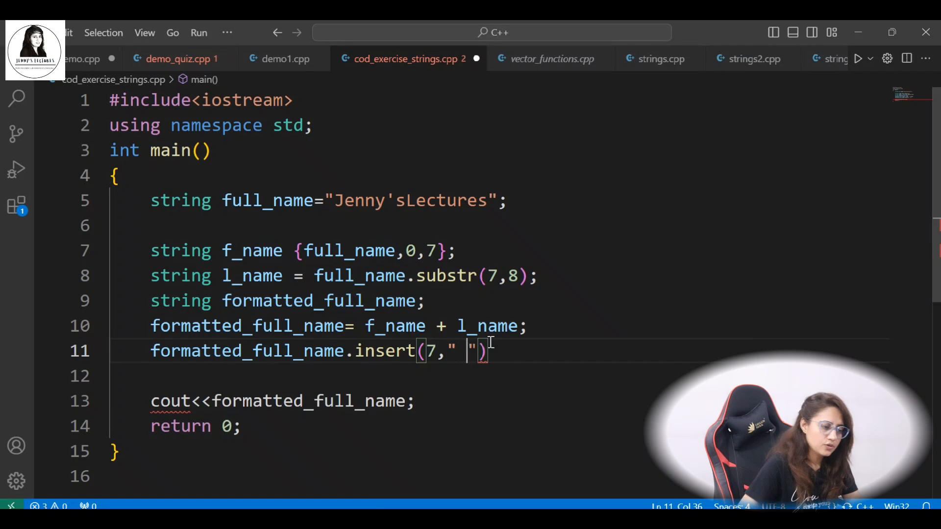
{"action": "type", "text": ");"}
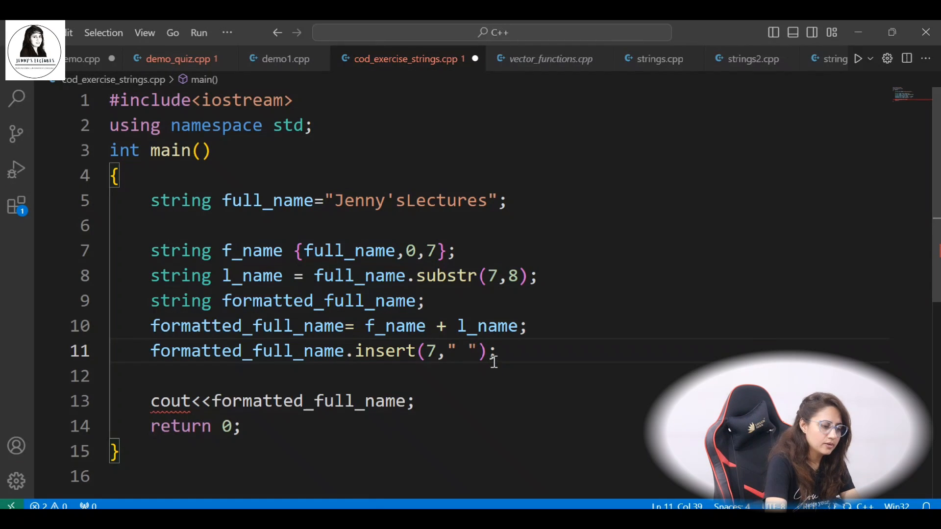
Step: Highlight insert to explain it, run the program to print Jenny's Lectures, save, and return to the code
{"action": "left_click", "coordinate": [598, 410]}
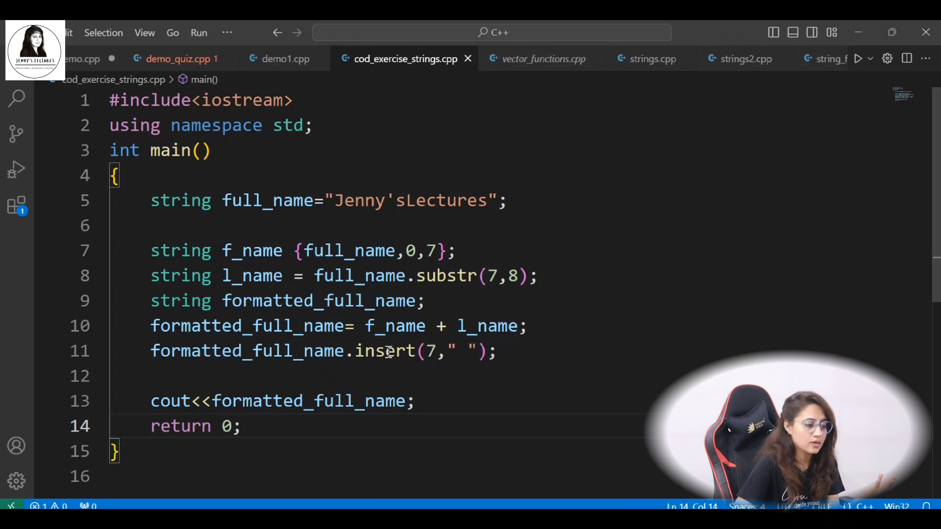
{"action": "double_click", "coordinate": [385, 351]}
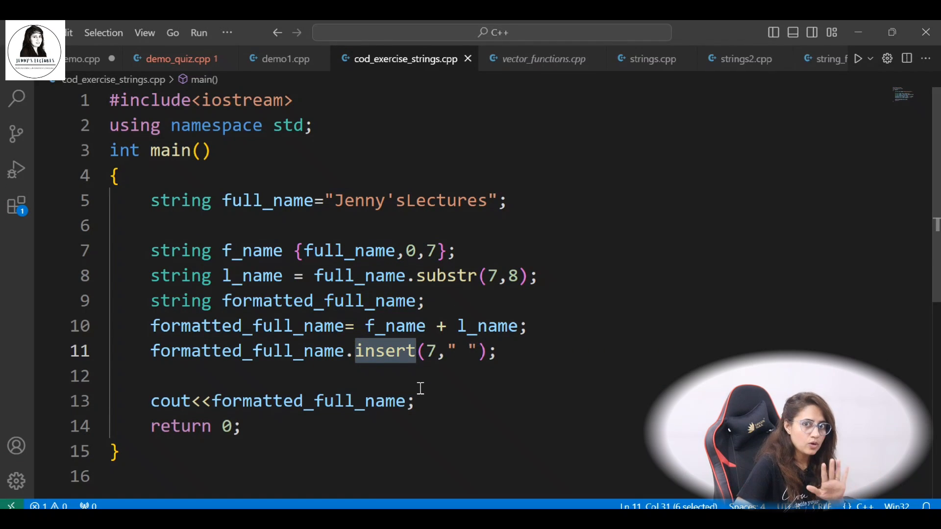
{"action": "mouse_move", "coordinate": [419, 366]}
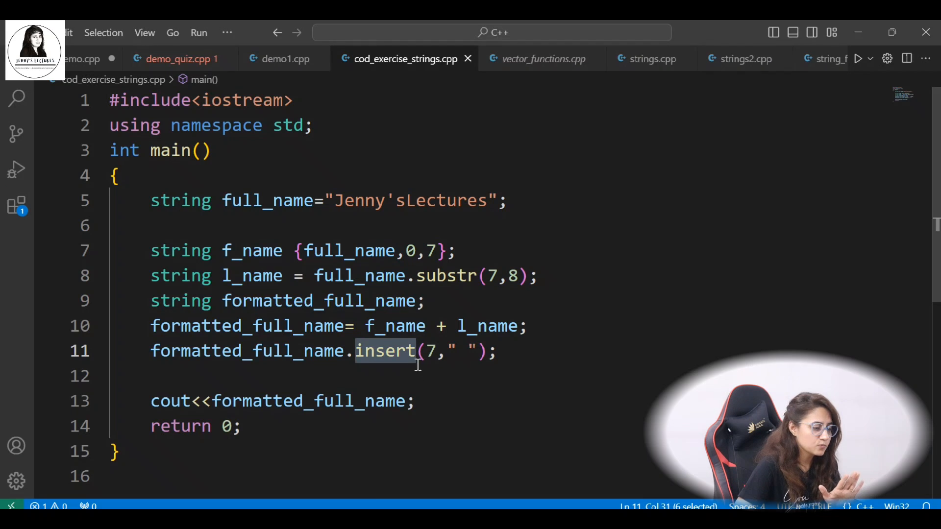
{"action": "left_click", "coordinate": [525, 351]}
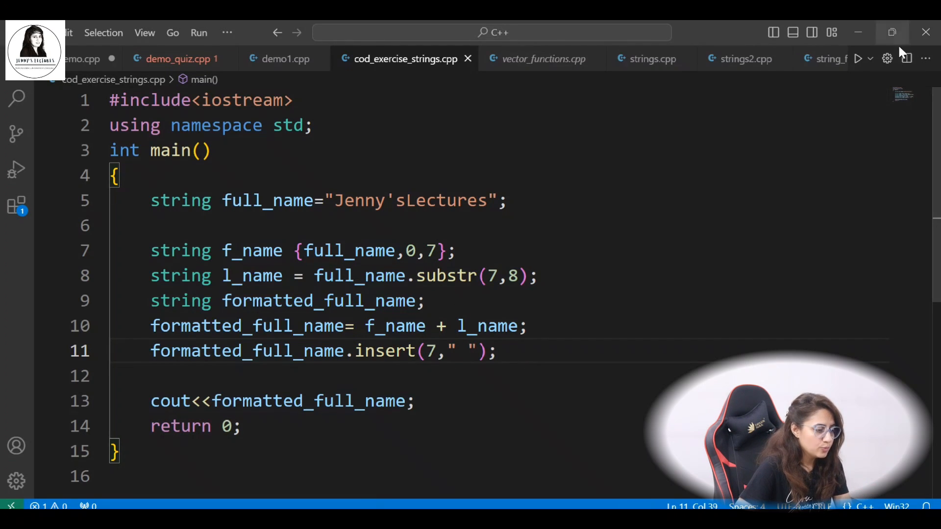
{"action": "left_click", "coordinate": [859, 59]}
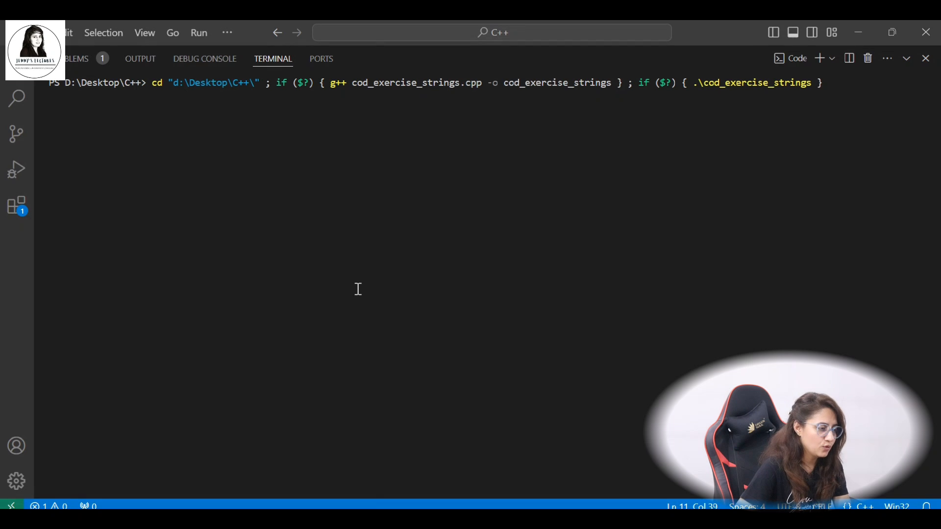
{"action": "key", "text": "Return"}
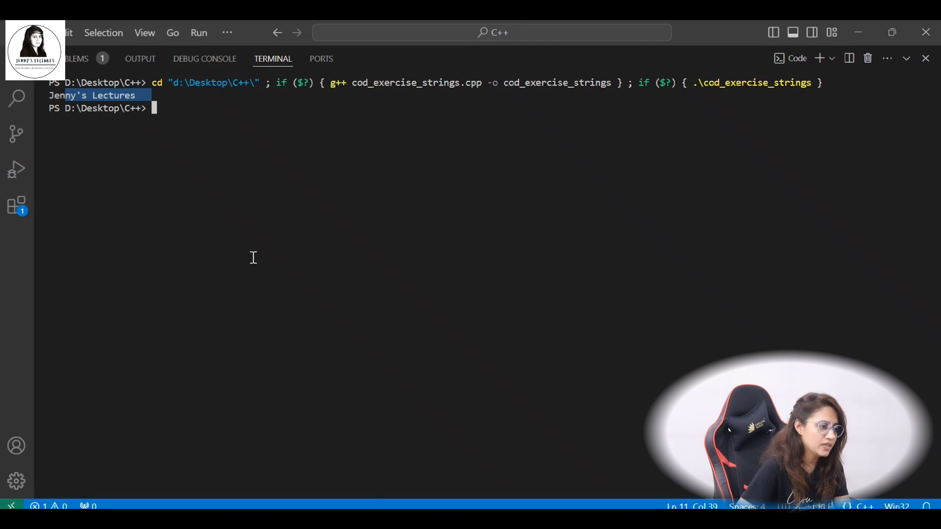
{"action": "key", "text": "ctrl+s"}
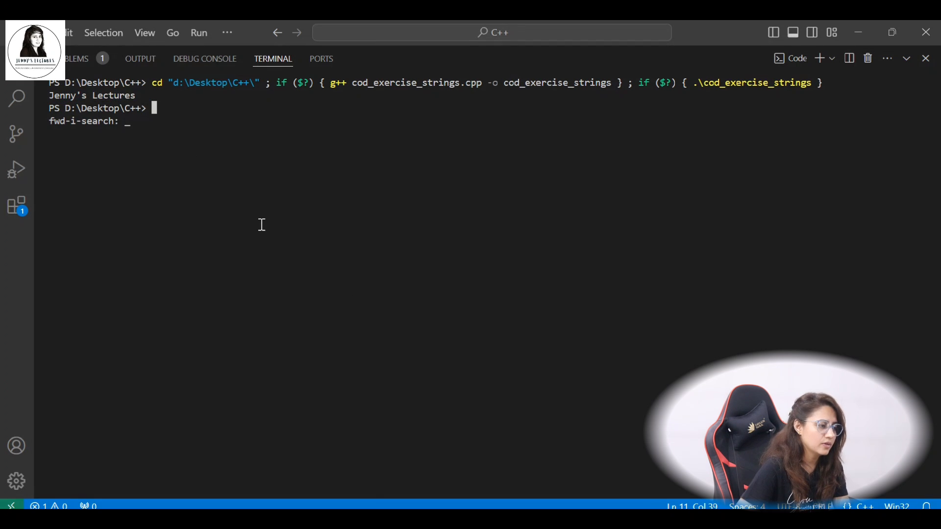
{"action": "left_click", "coordinate": [405, 59]}
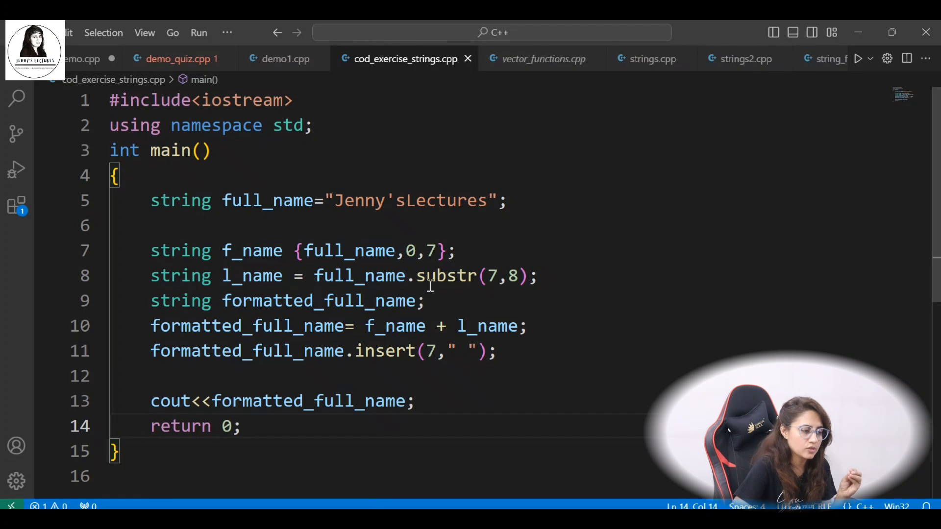
{"action": "double_click", "coordinate": [445, 276]}
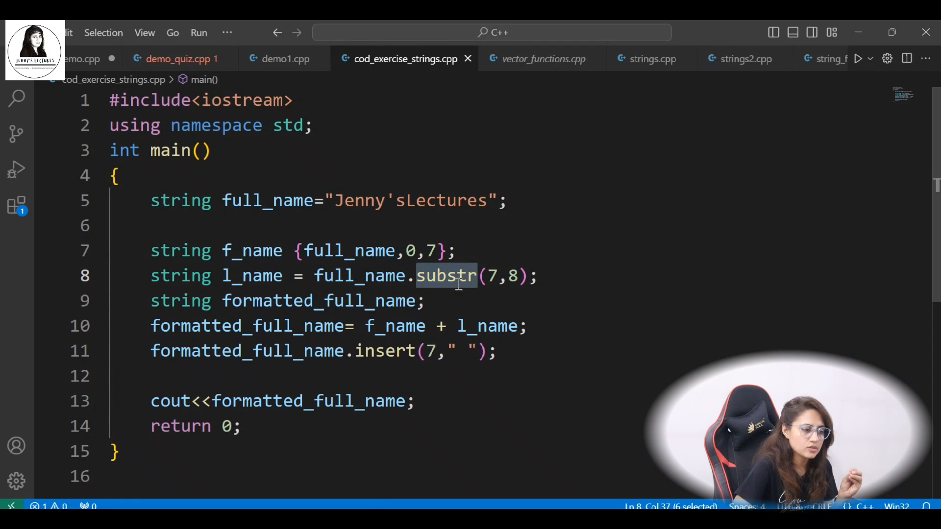
{"action": "double_click", "coordinate": [385, 351]}
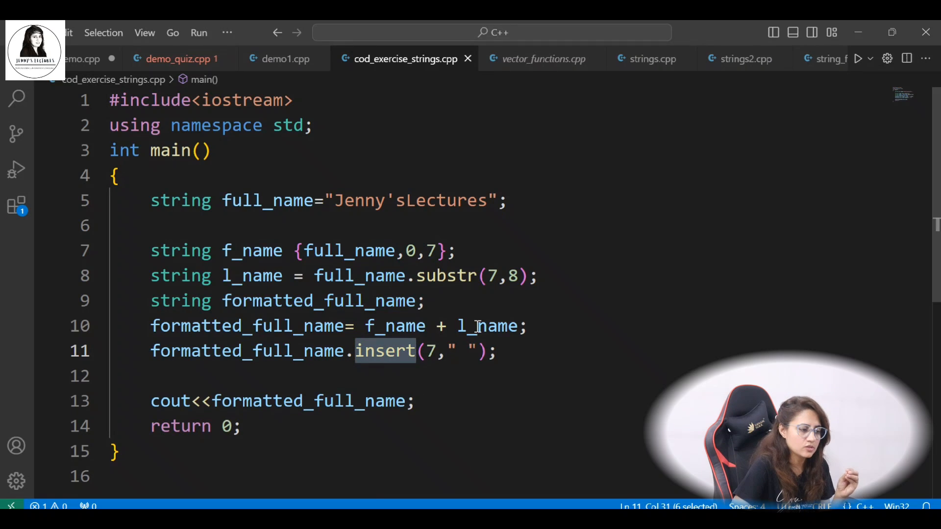
{"action": "left_click", "coordinate": [250, 250]}
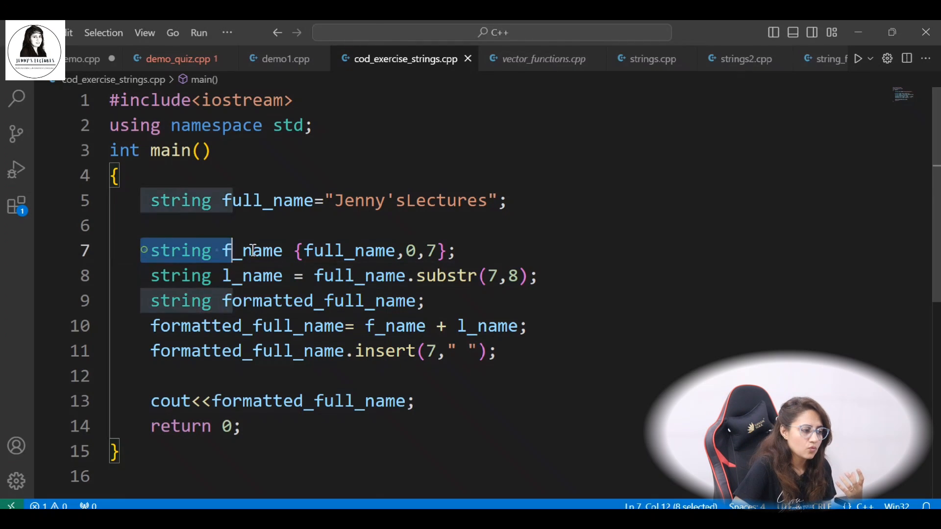